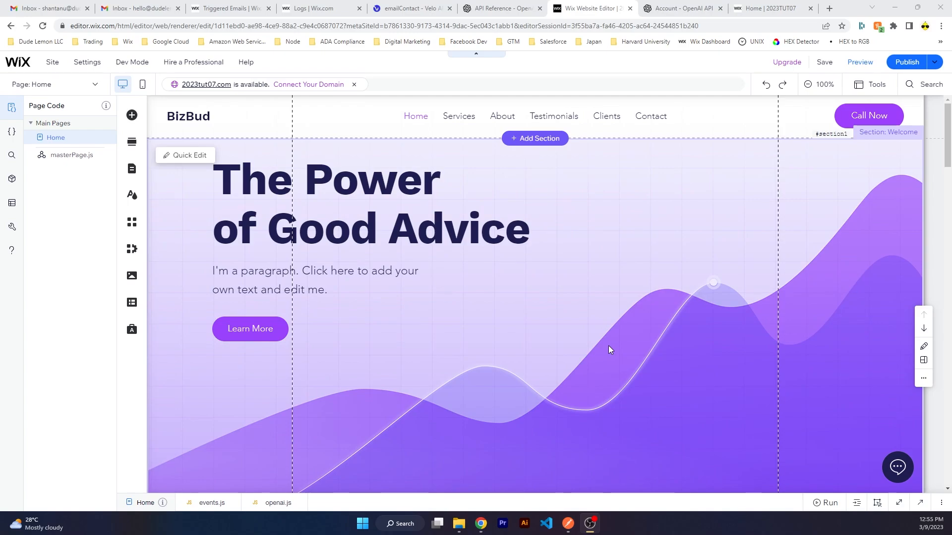
# - Bring up the Create chat completion API reference with the gpt-3.5-turbo example request
pyautogui.click(499, 8)
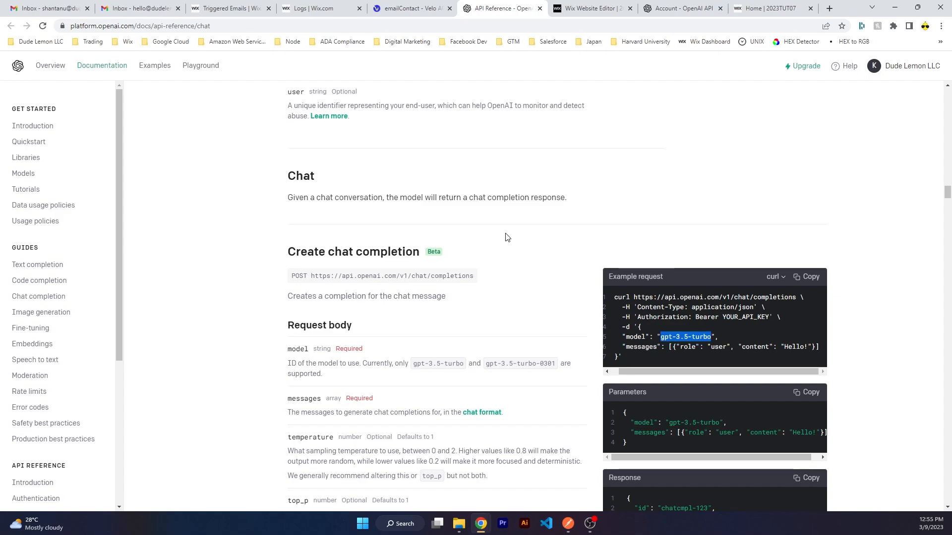
pyautogui.moveTo(534, 269)
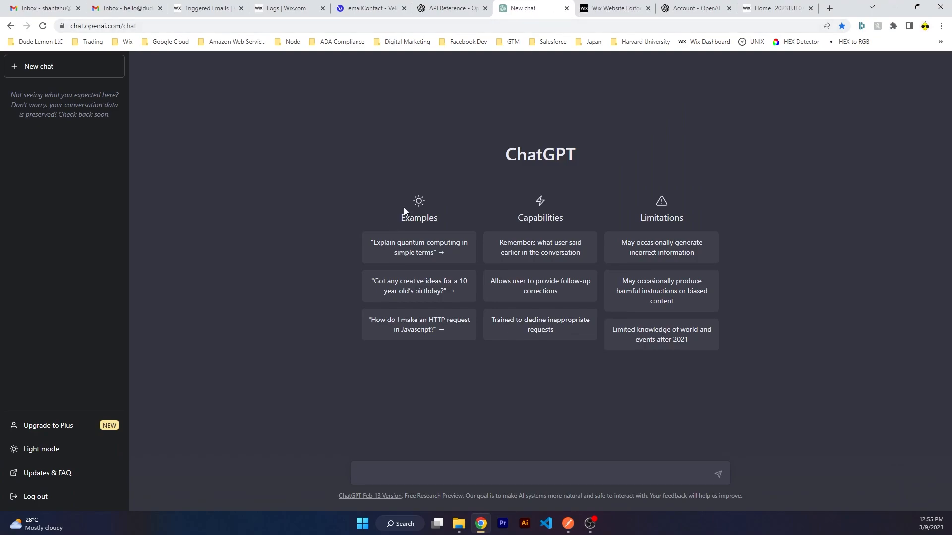
pyautogui.click(452, 8)
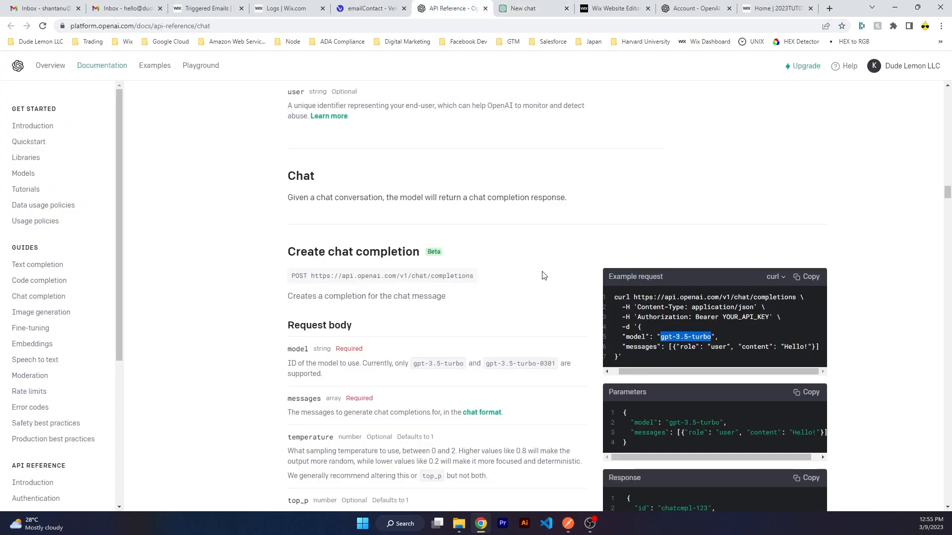
pyautogui.moveTo(563, 277)
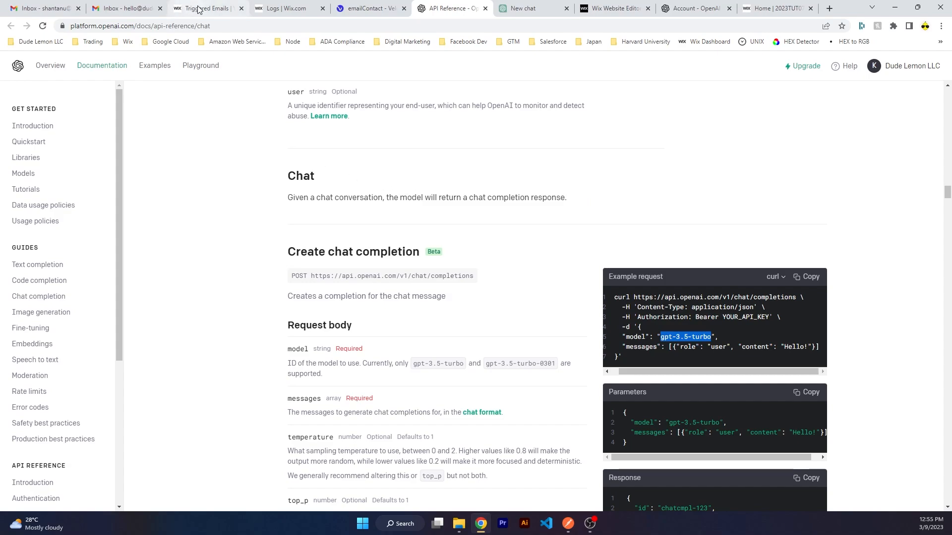
pyautogui.click(204, 8)
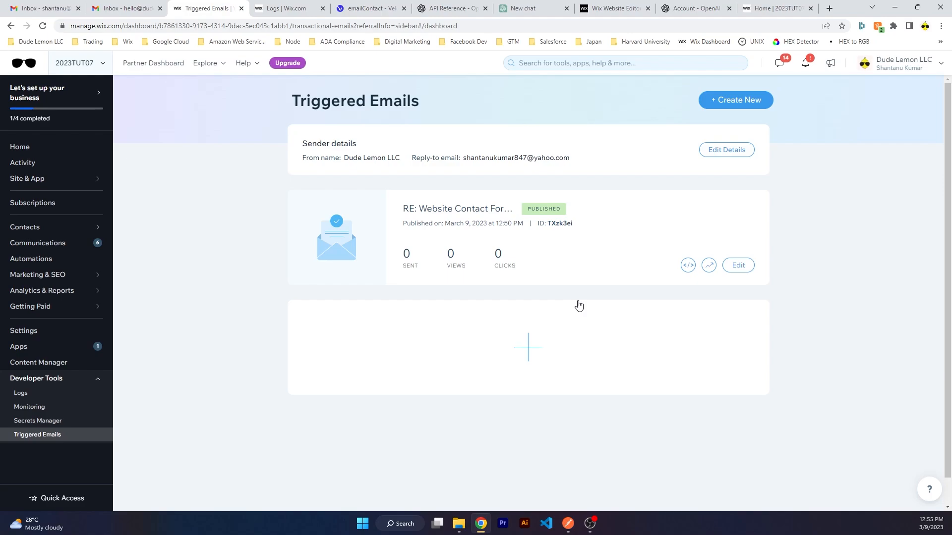
pyautogui.click(369, 7)
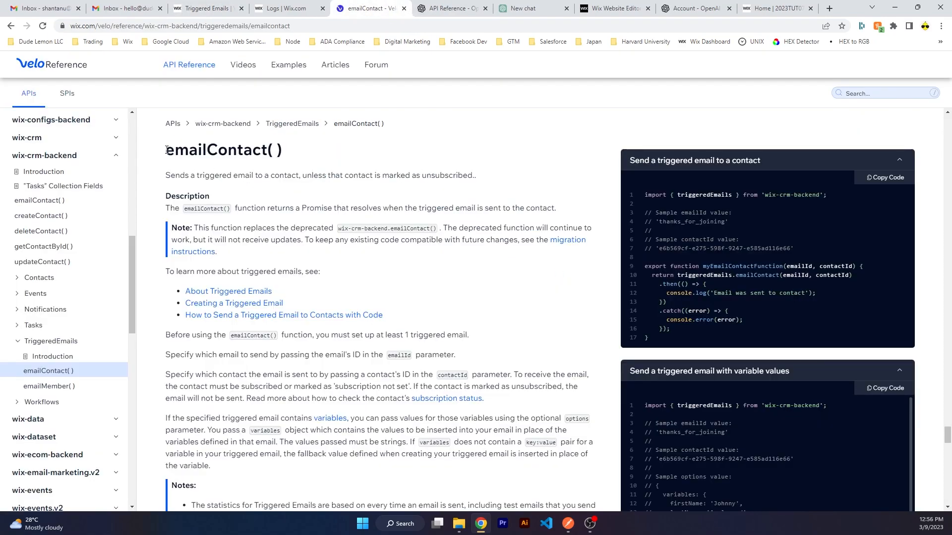
pyautogui.doubleClick(212, 149)
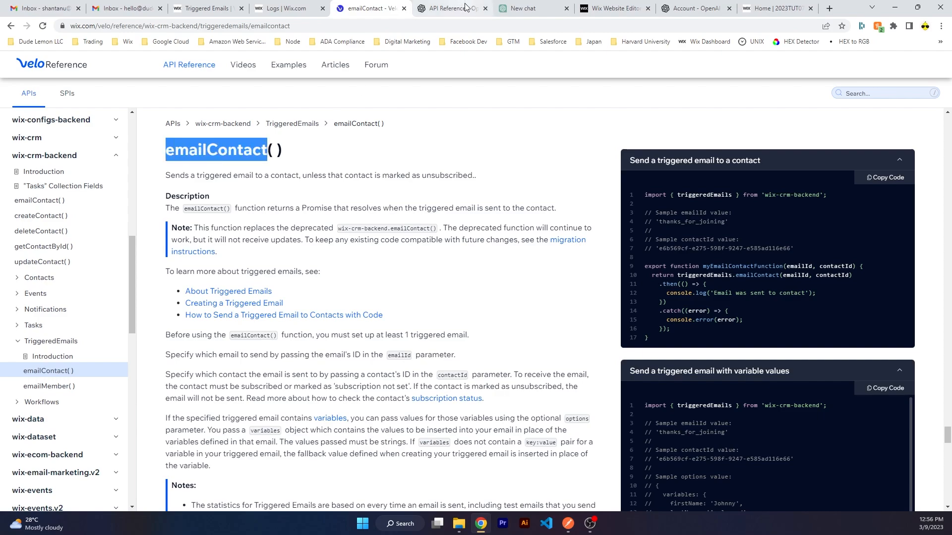
pyautogui.click(452, 8)
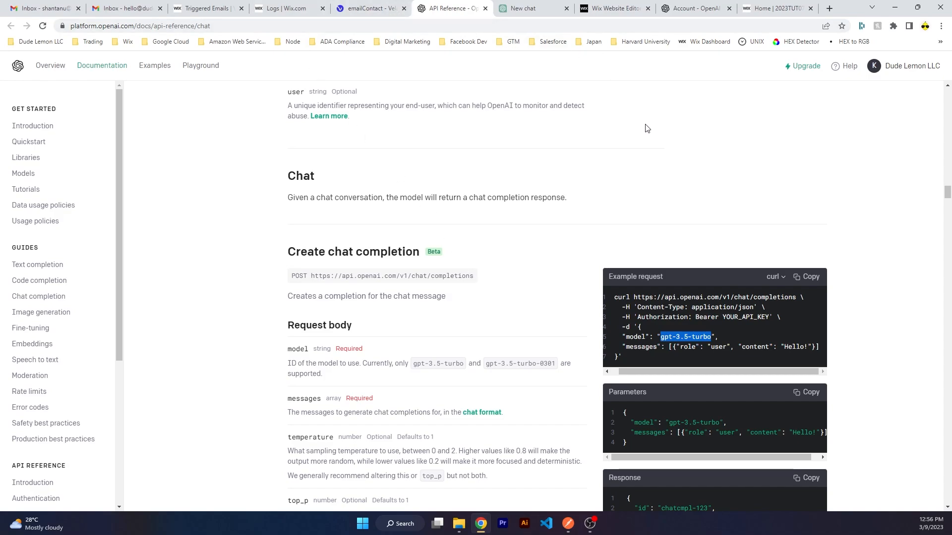
# - Return to the Wix Editor, peek at Add Elements, then expand the code editor to full height
pyautogui.click(615, 8)
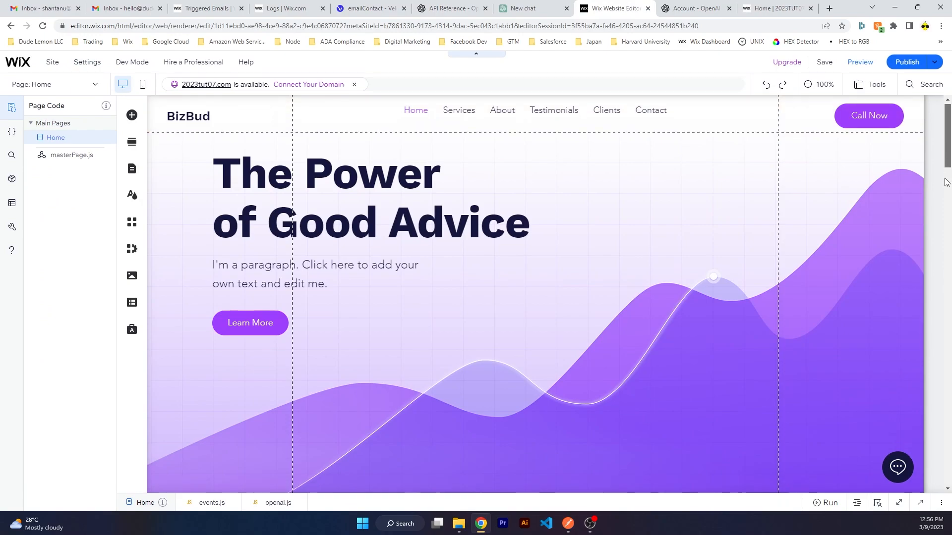
pyautogui.scroll(-3)
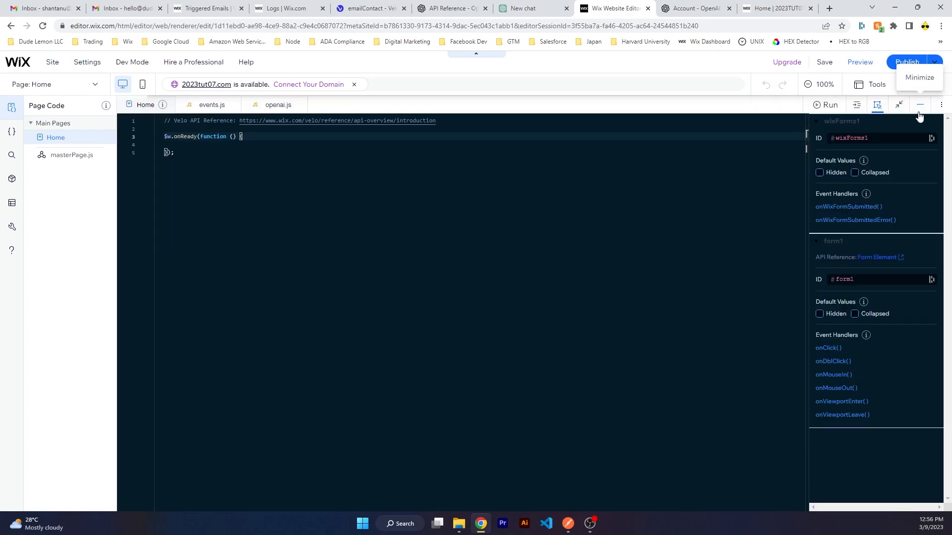
pyautogui.click(919, 116)
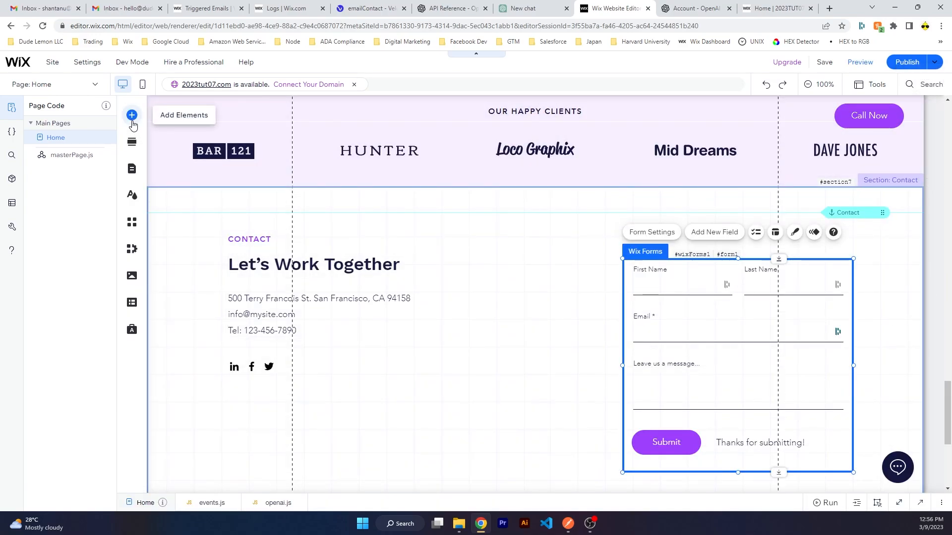
pyautogui.click(132, 115)
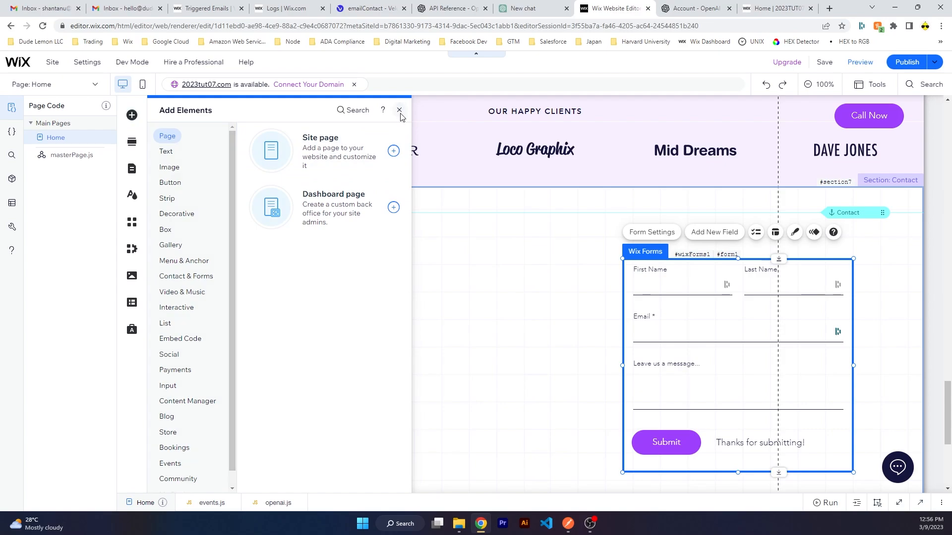
pyautogui.click(399, 110)
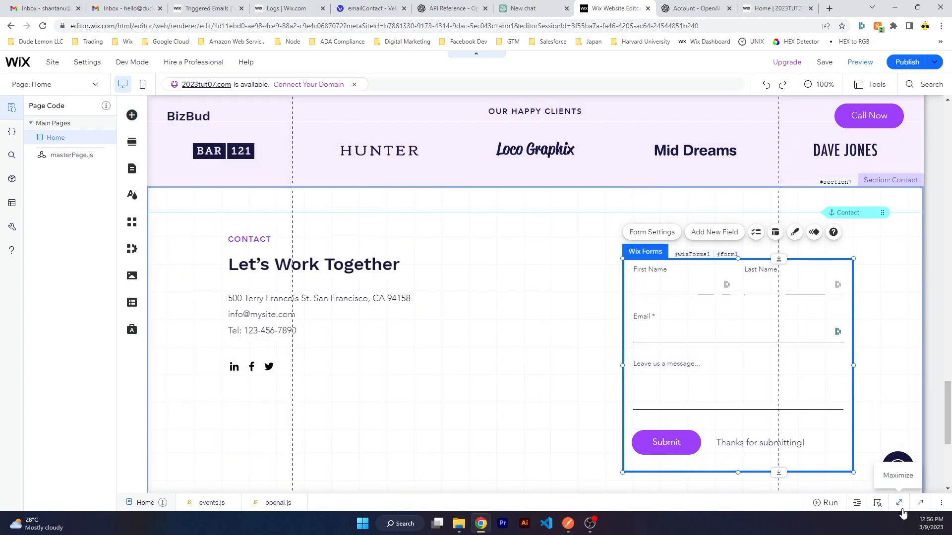
pyautogui.click(898, 504)
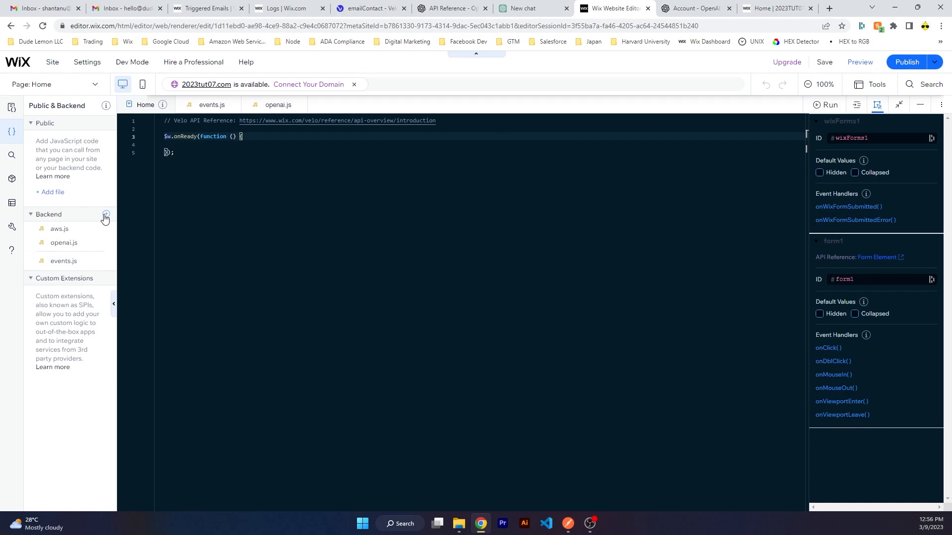
# - Open backend events.js with the wixCrm_onFormSubmit handler calling call_ai and emailContact
pyautogui.click(105, 214)
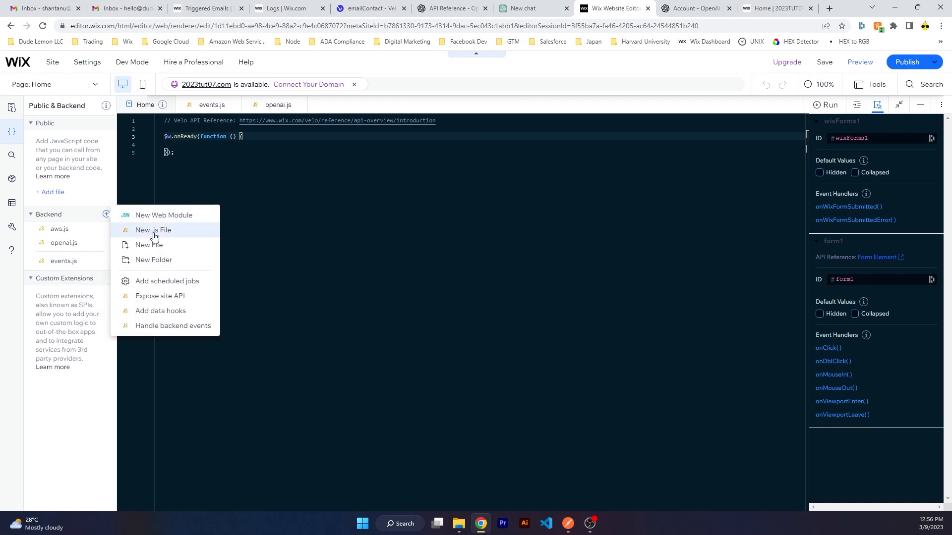
pyautogui.moveTo(156, 237)
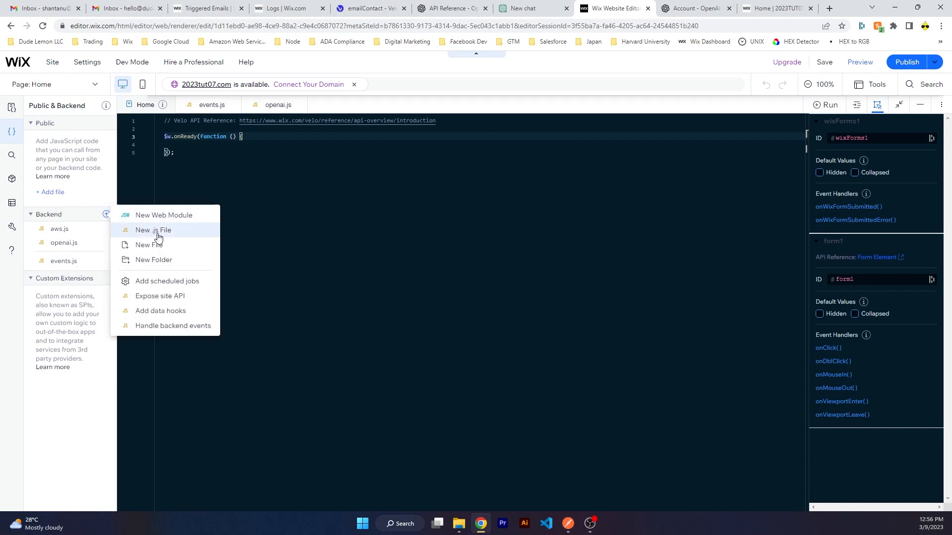
pyautogui.moveTo(201, 326)
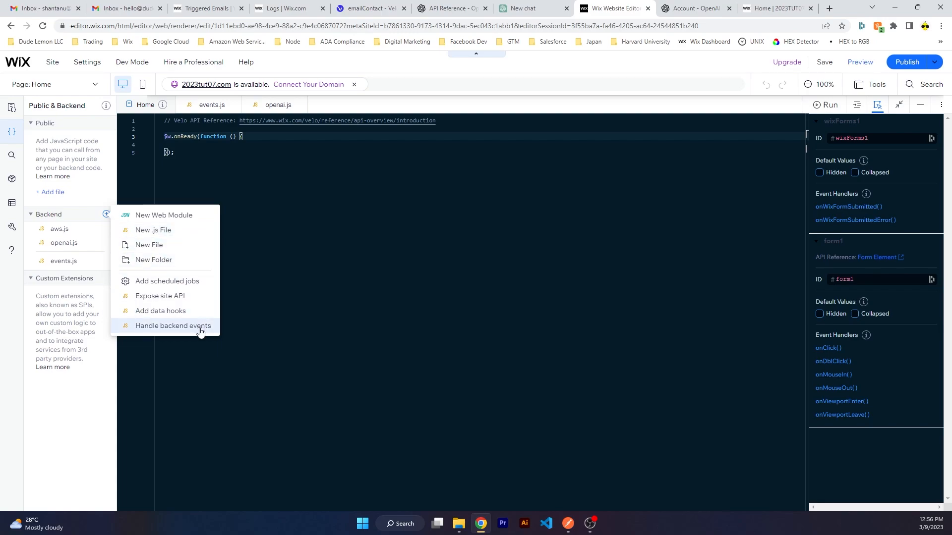
pyautogui.click(62, 261)
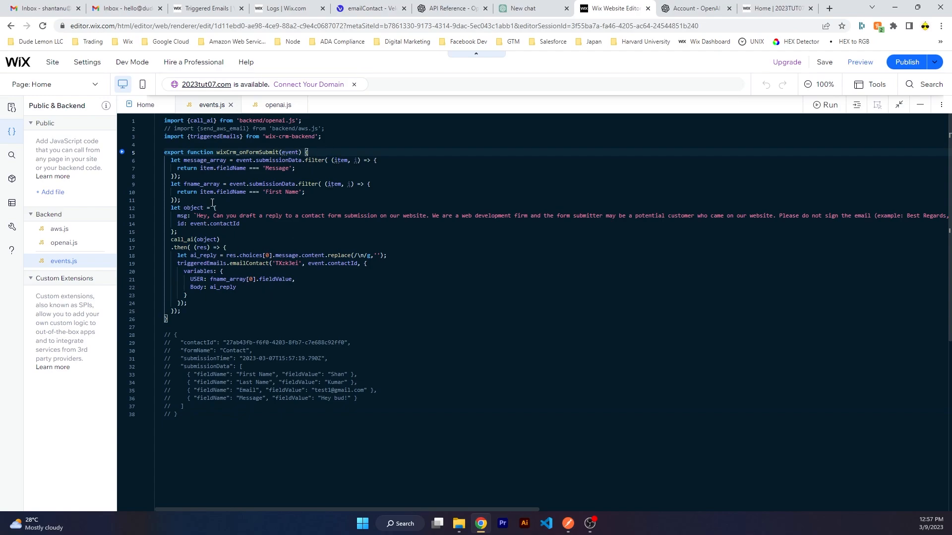
pyautogui.moveTo(231, 179)
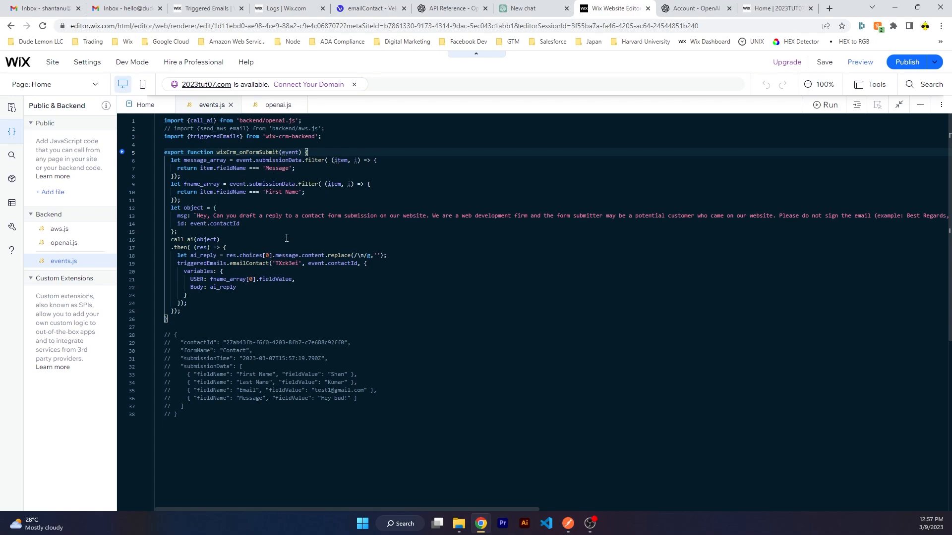
pyautogui.moveTo(265, 368)
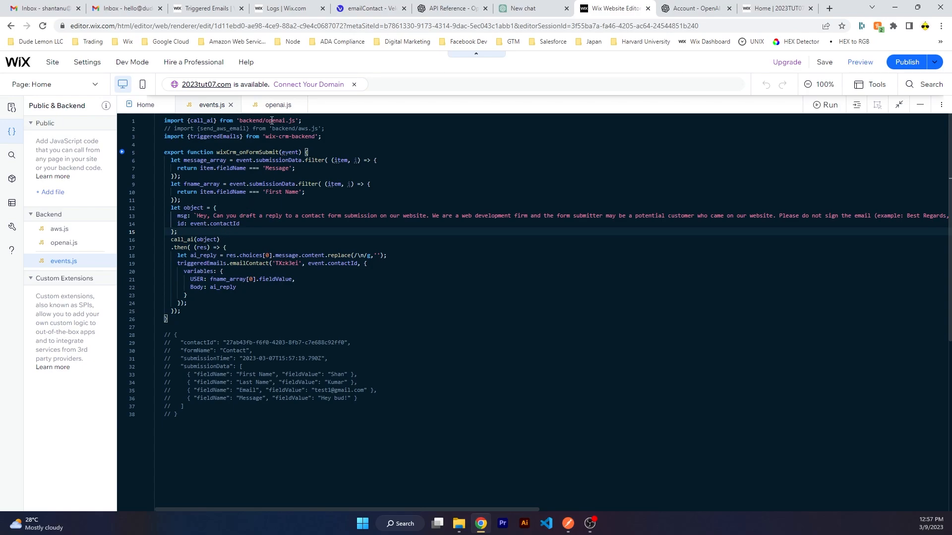
pyautogui.click(278, 104)
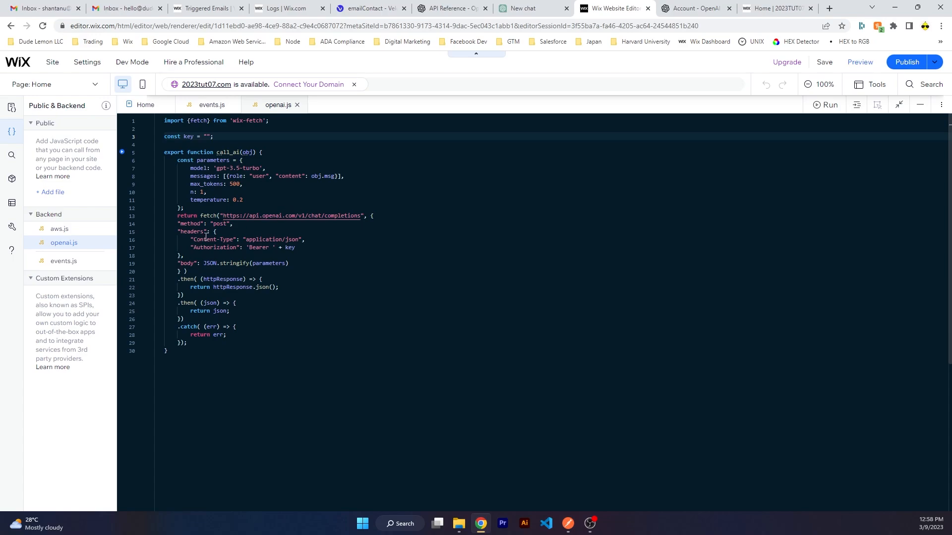
pyautogui.moveTo(326, 249)
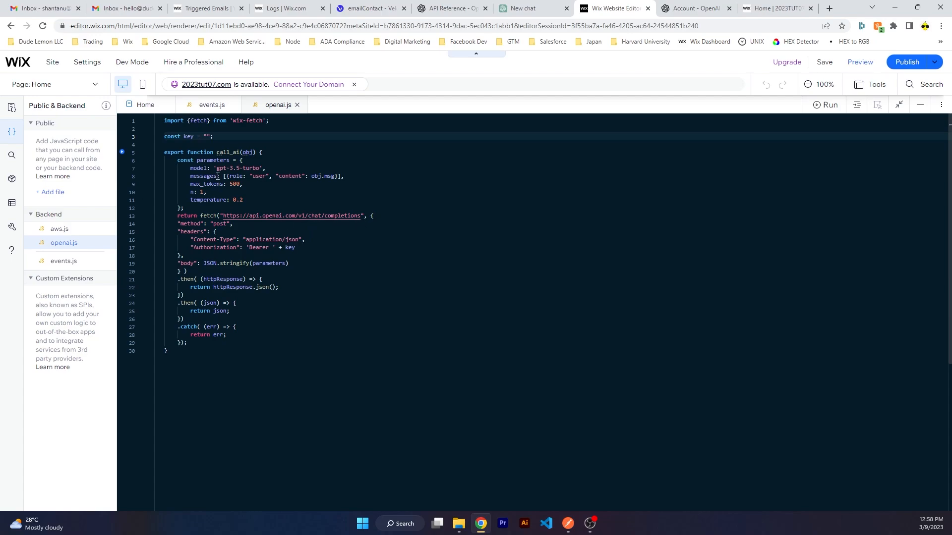
pyautogui.click(218, 168)
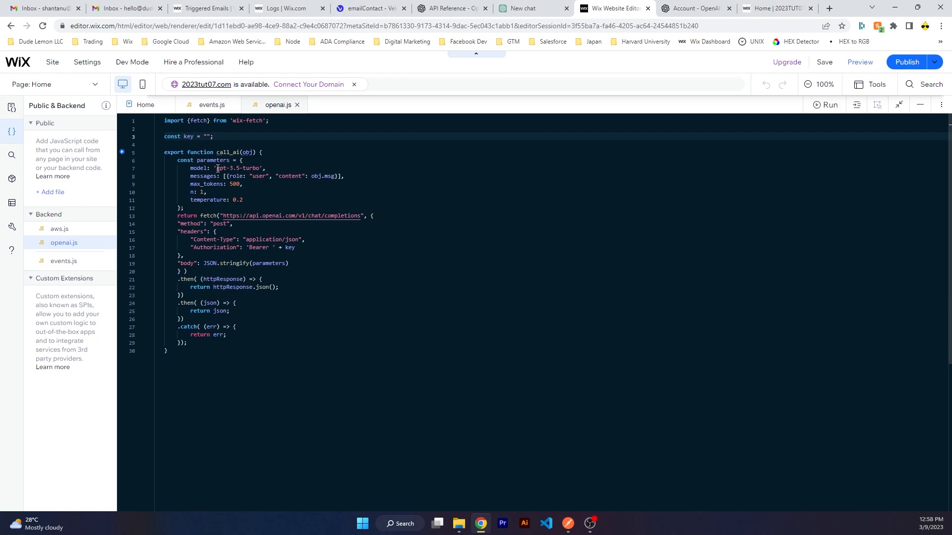
pyautogui.doubleClick(228, 169)
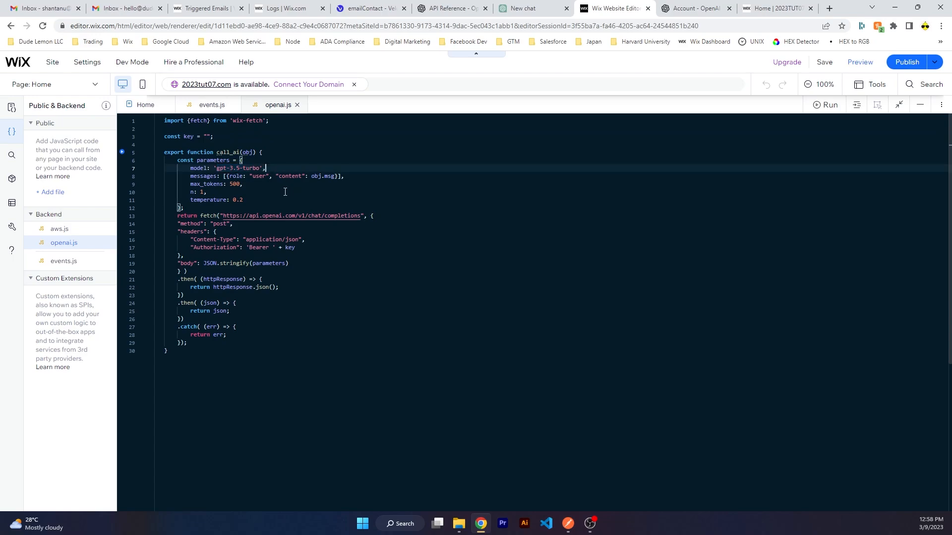
pyautogui.moveTo(193, 177)
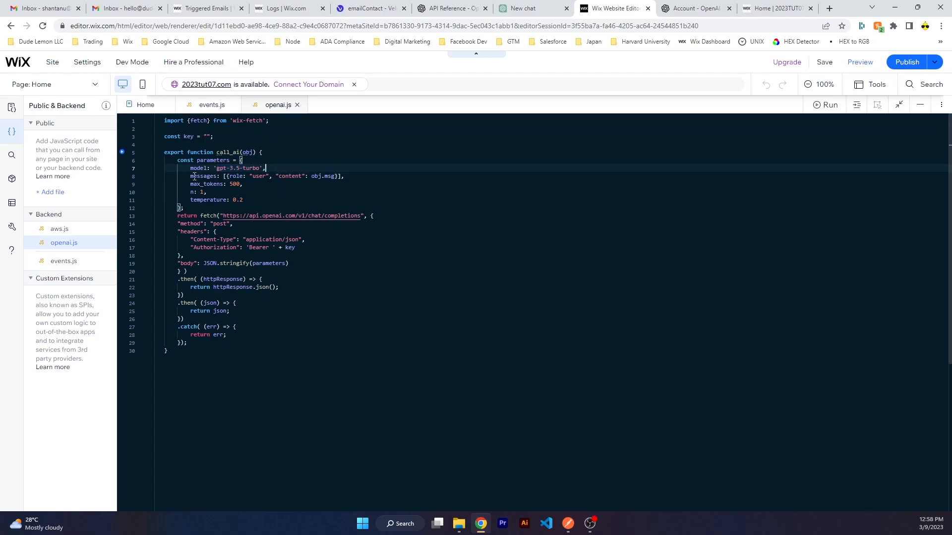
pyautogui.moveTo(202, 177)
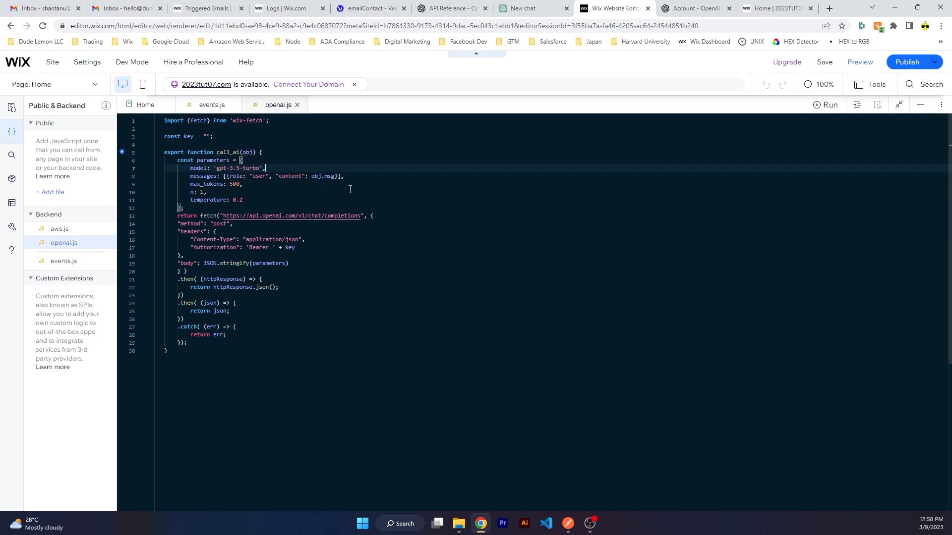
pyautogui.moveTo(262, 195)
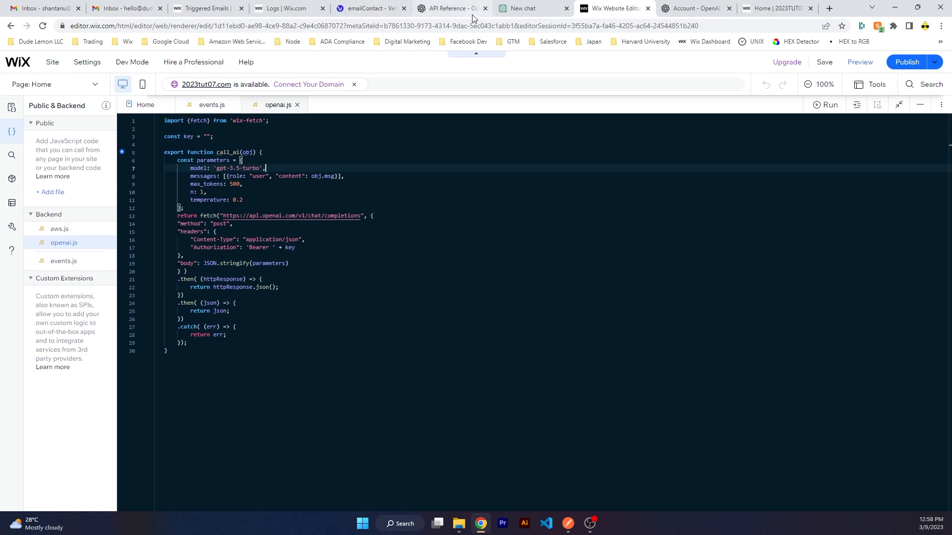
pyautogui.click(452, 8)
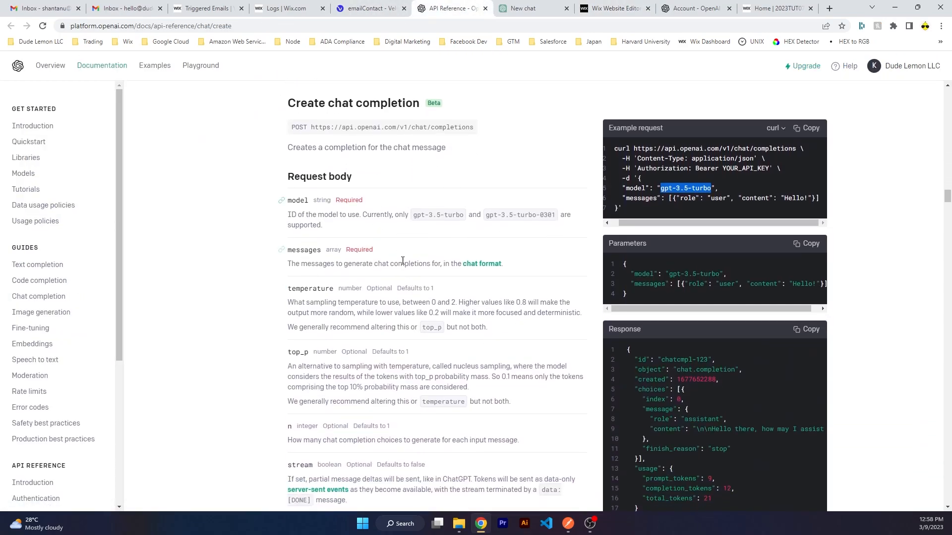
pyautogui.scroll(-3)
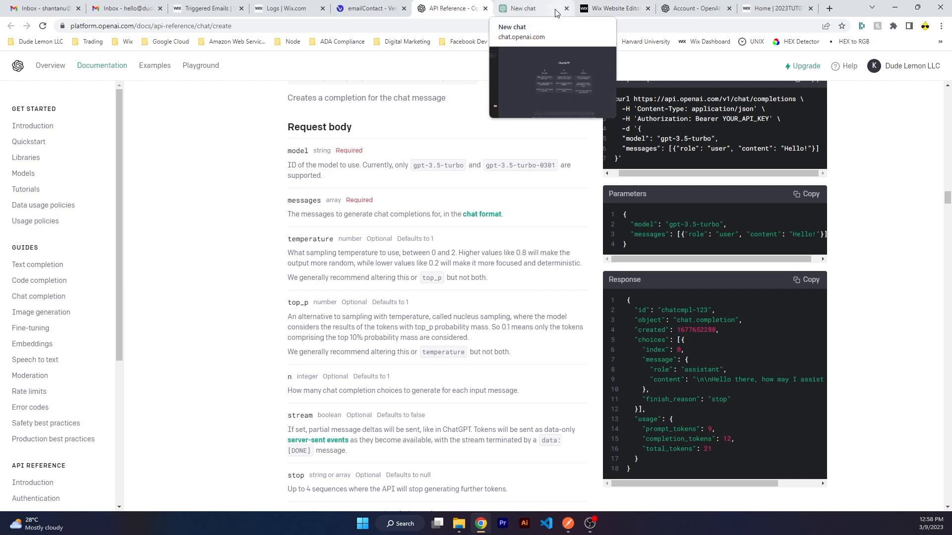
pyautogui.click(613, 8)
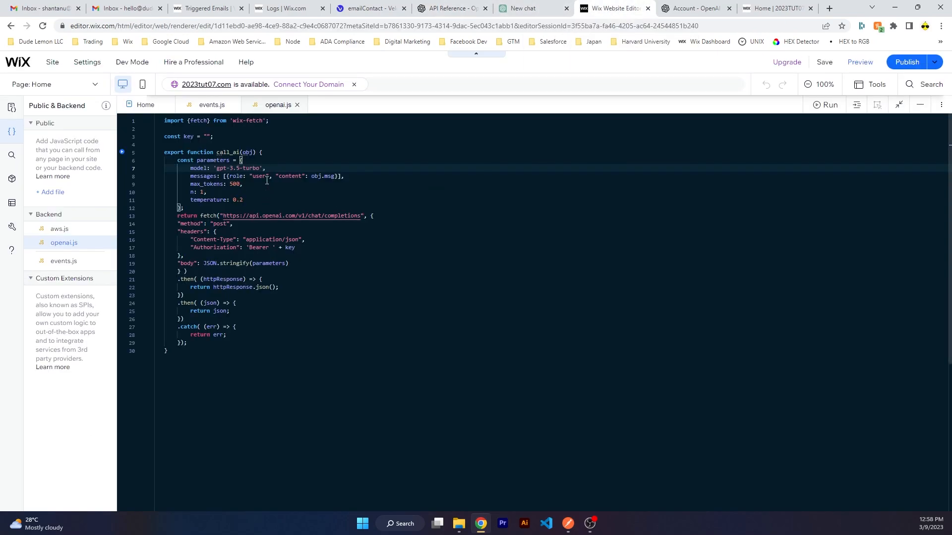
# - Review the ChatGPT prompt string in events.js, then go to the Triggered Emails dashboard
pyautogui.click(213, 104)
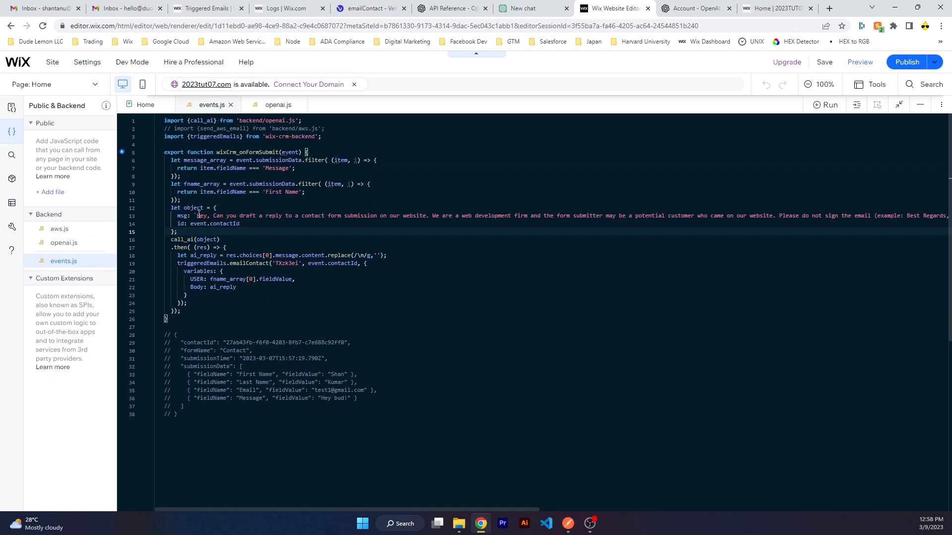
pyautogui.moveTo(196, 215); pyautogui.dragTo(282, 215)
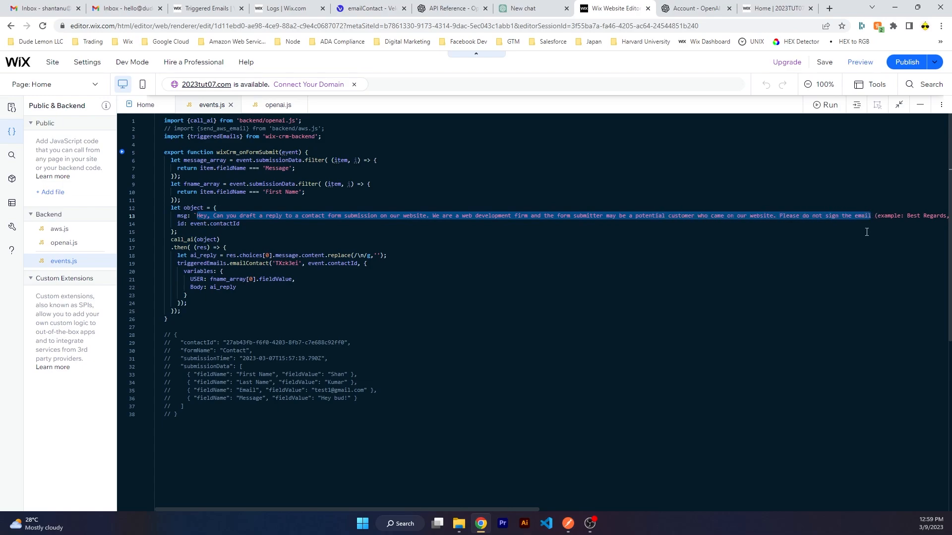
pyautogui.hscroll(3)
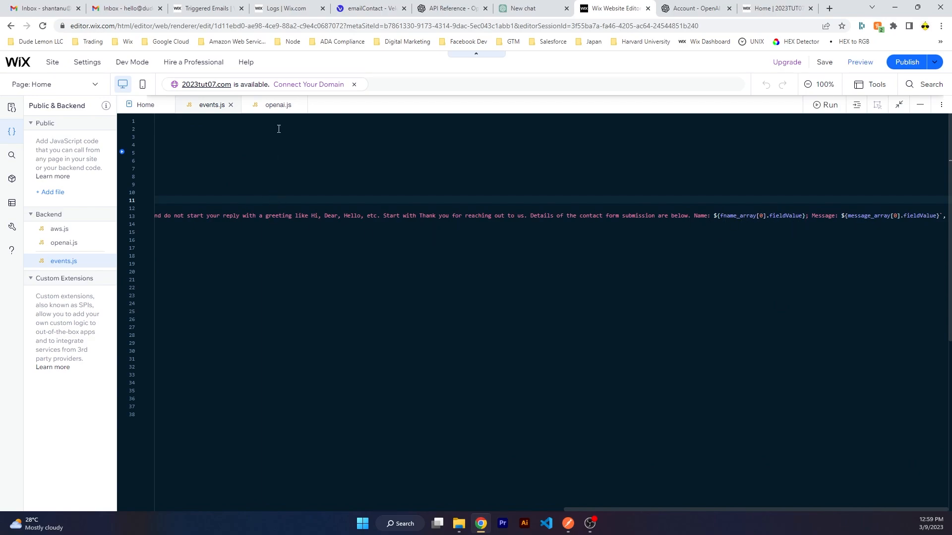
pyautogui.click(206, 8)
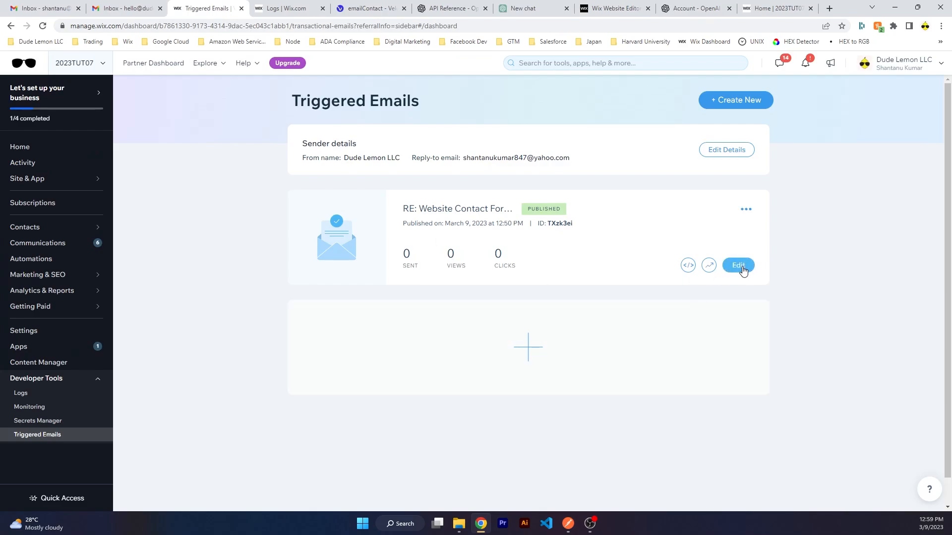
# - Open the RE: Website Contact Form Submission template showing ${USER} and ${Body} placeholders
pyautogui.click(736, 269)
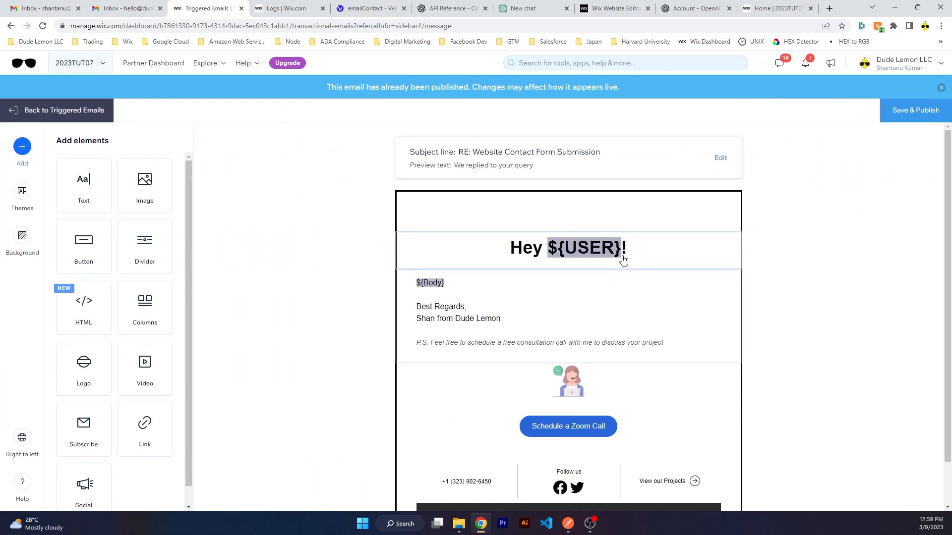
pyautogui.moveTo(637, 262)
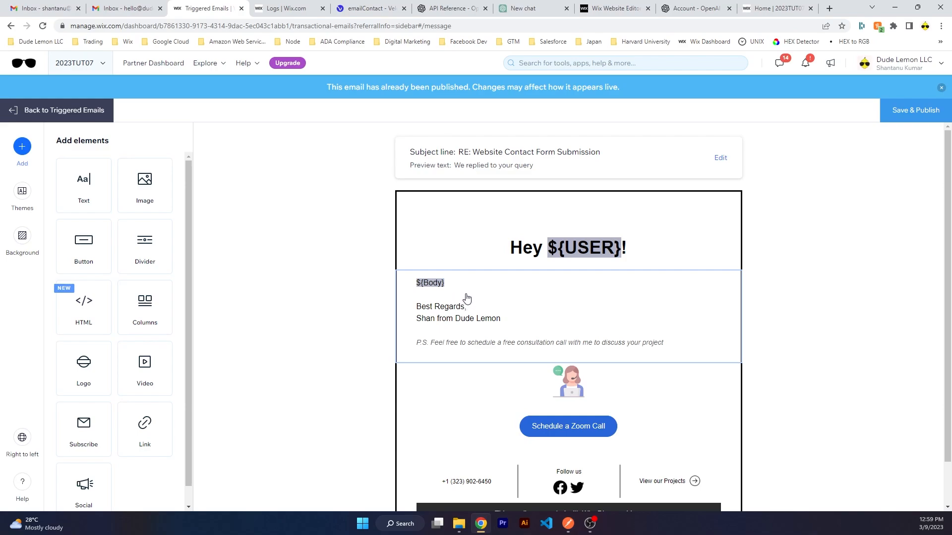
pyautogui.scroll(-3)
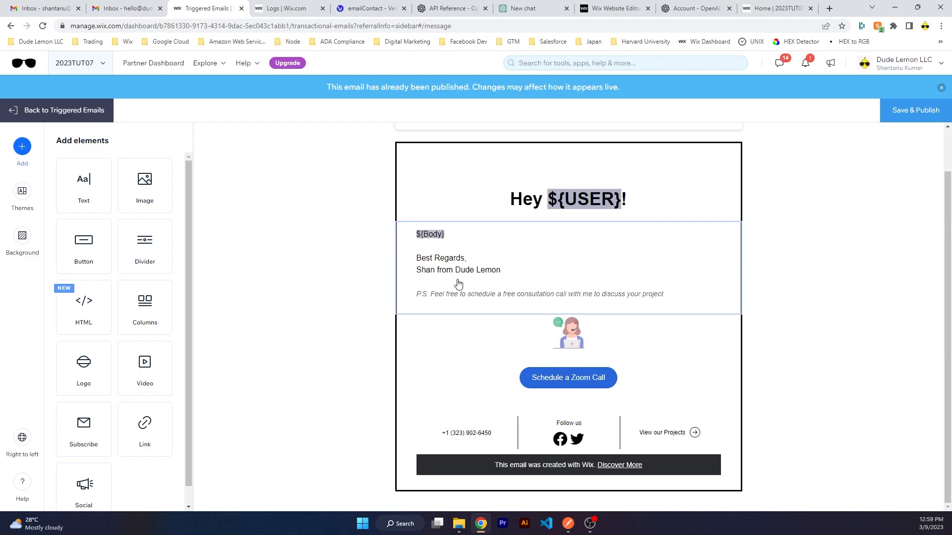
pyautogui.moveTo(461, 281)
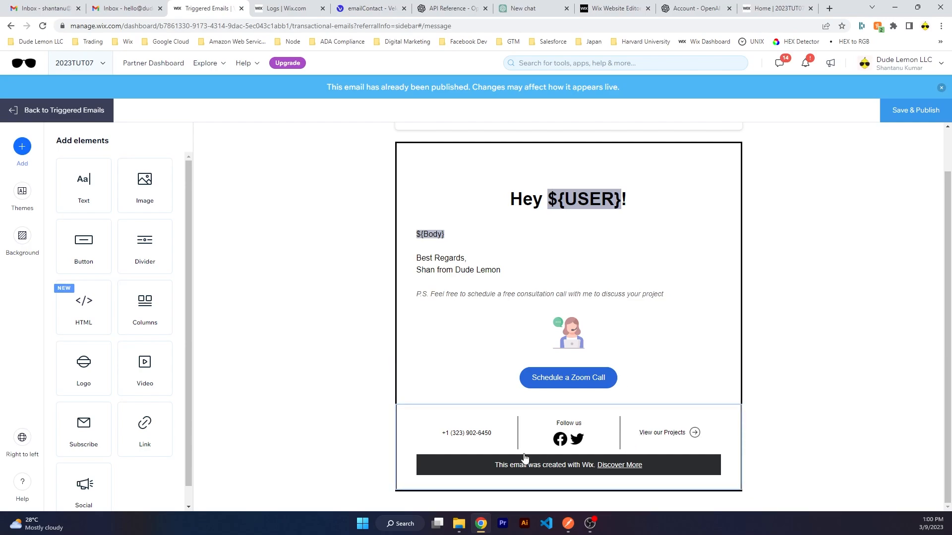
pyautogui.moveTo(666, 438)
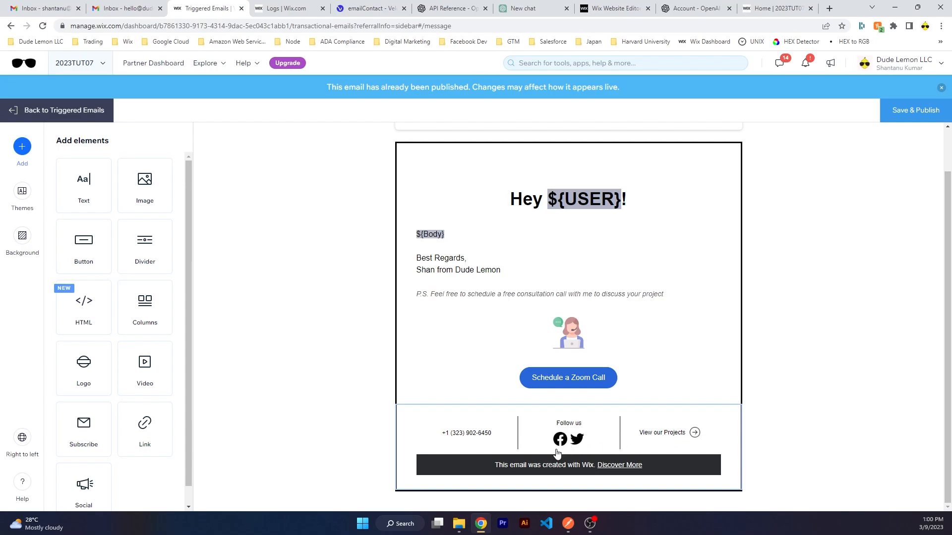
pyautogui.moveTo(630, 437)
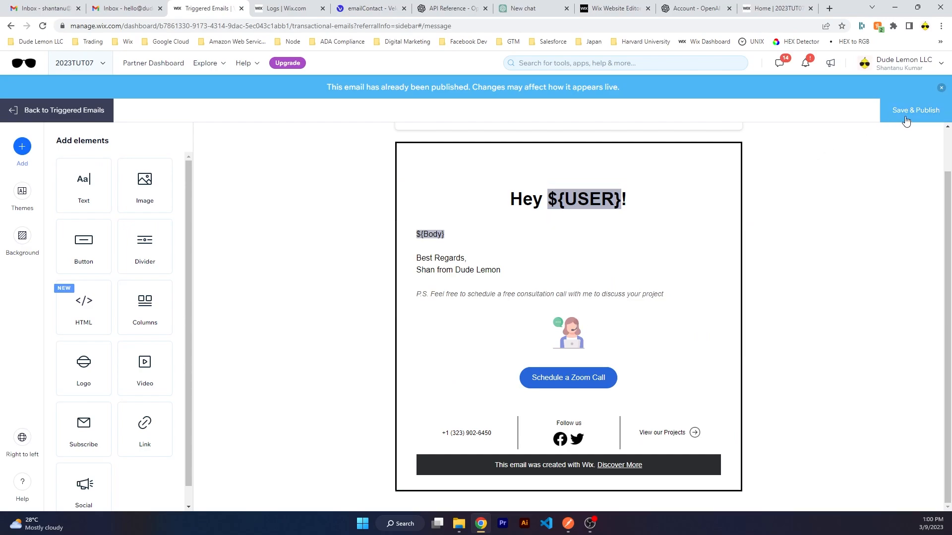
# - Save & Publish the reply template, select its email ID TXzk3ei, and return to events.js
pyautogui.click(567, 269)
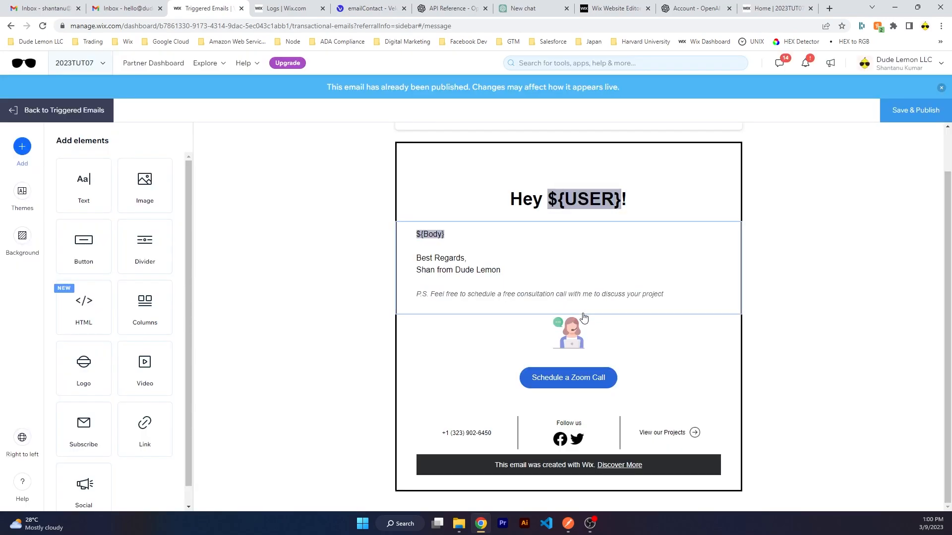
pyautogui.click(916, 110)
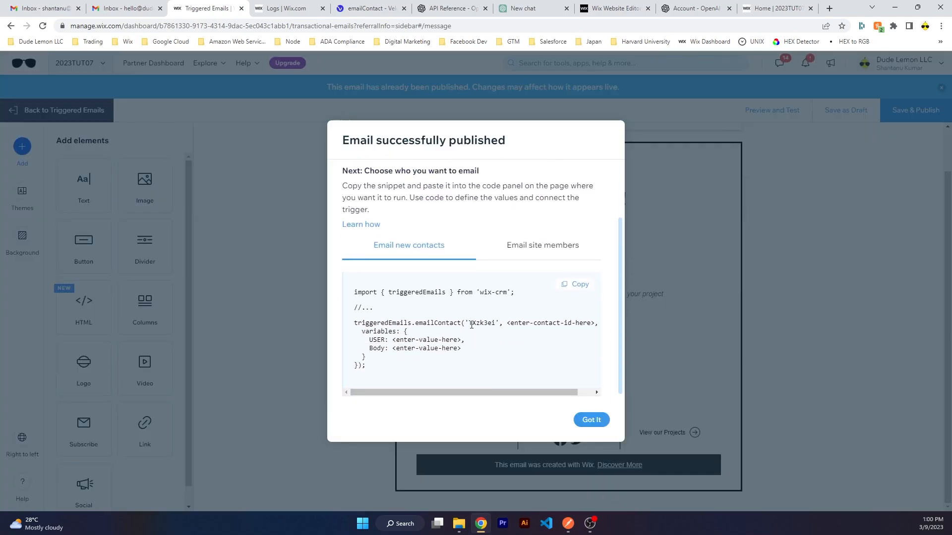
pyautogui.doubleClick(482, 322)
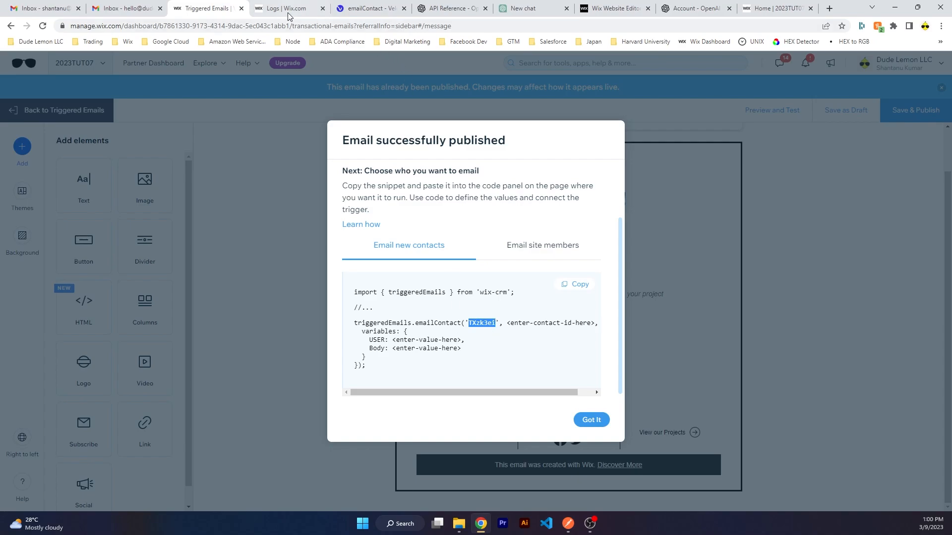
pyautogui.click(612, 8)
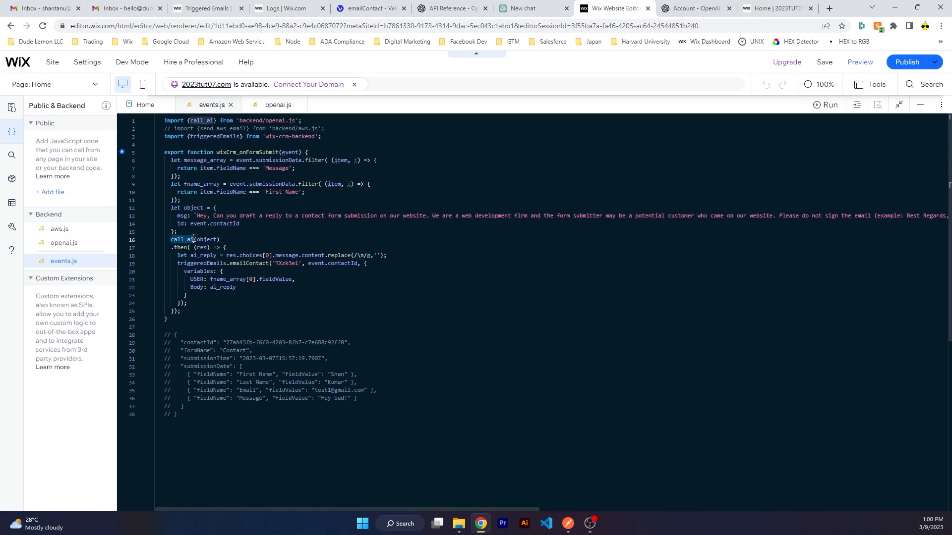
# - Check the API key line in openai.js and the emailContact call in events.js
pyautogui.click(277, 104)
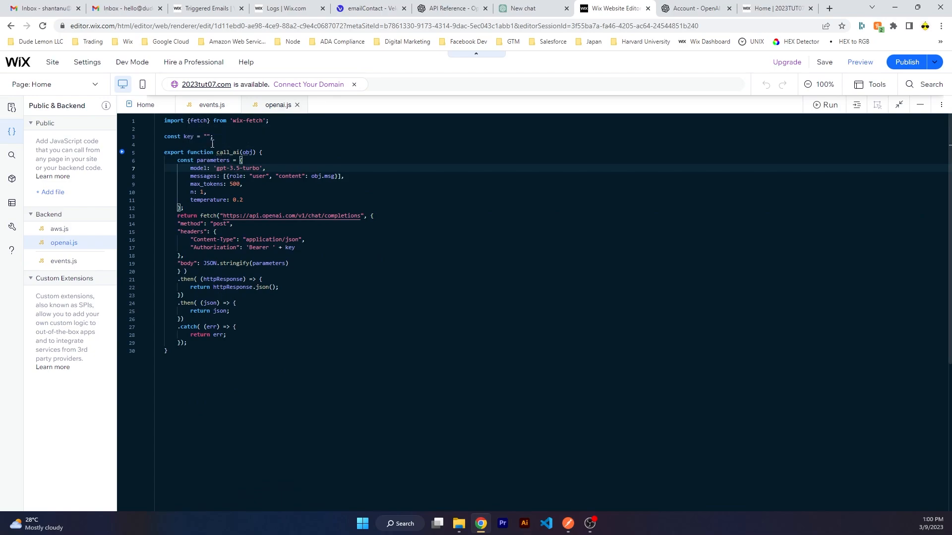
pyautogui.click(211, 104)
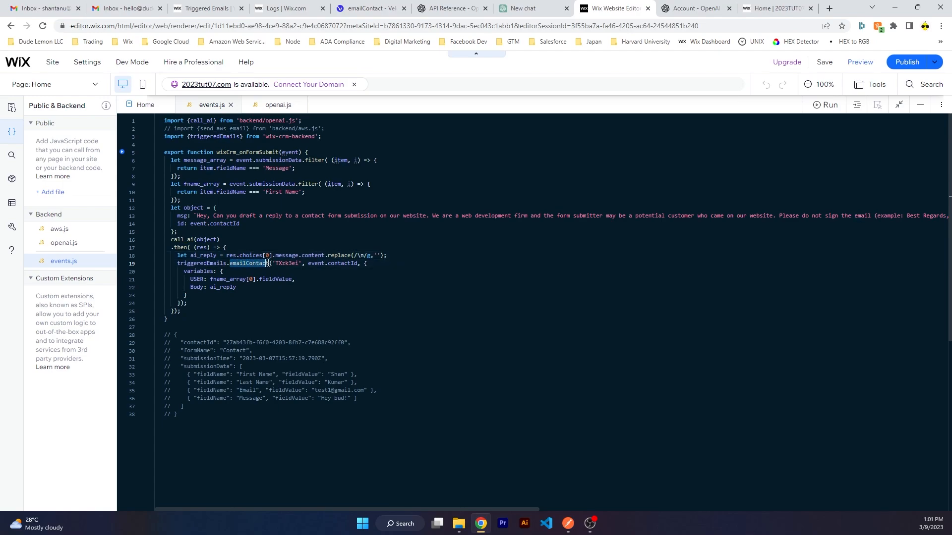
pyautogui.doubleClick(283, 264)
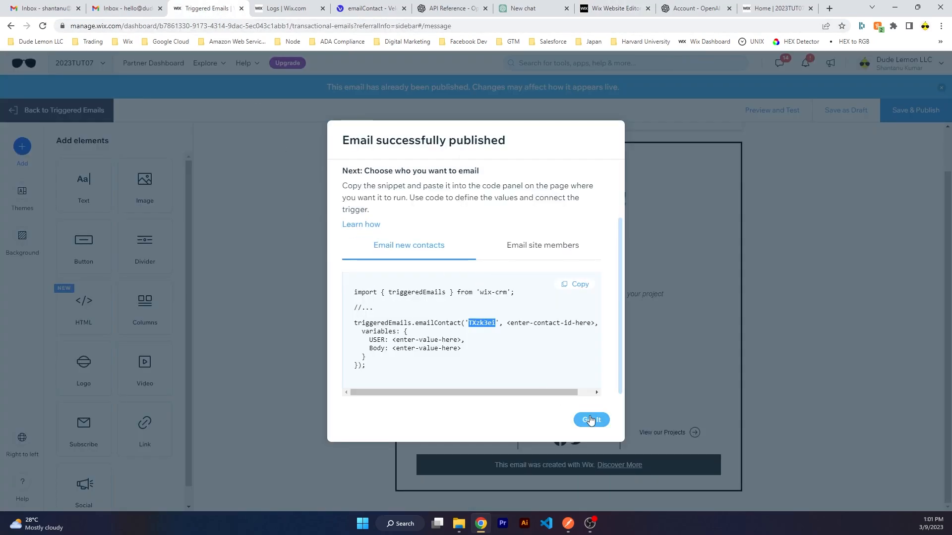
pyautogui.click(589, 419)
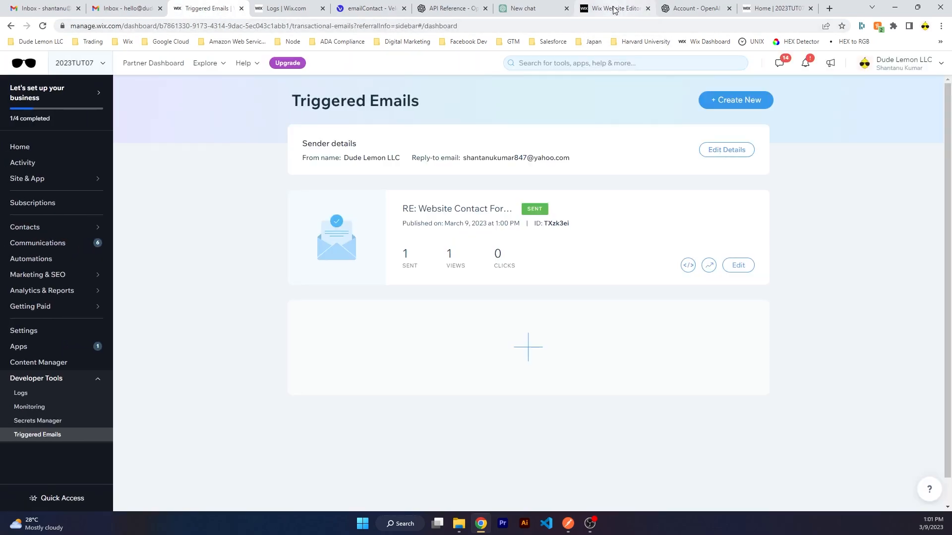
pyautogui.click(613, 8)
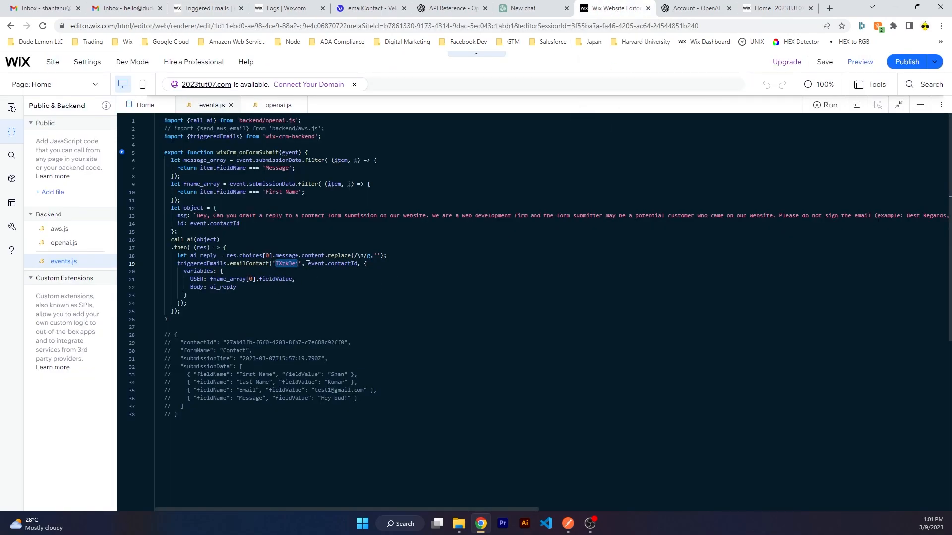
pyautogui.doubleClick(333, 264)
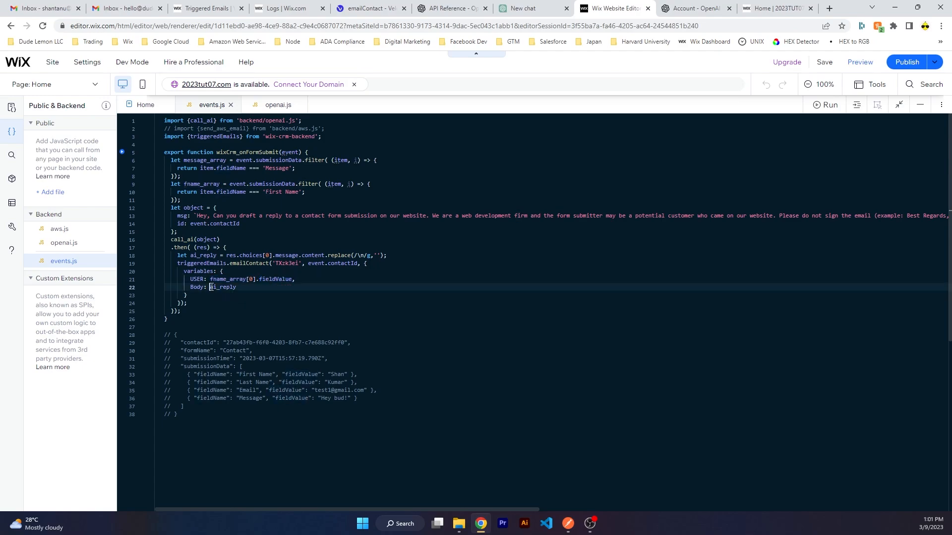
pyautogui.doubleClick(222, 288)
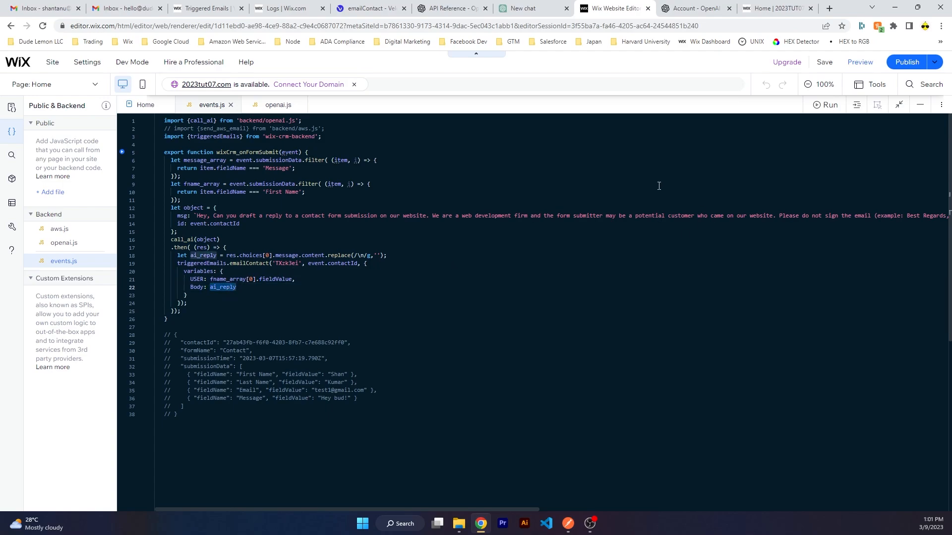
pyautogui.click(767, 8)
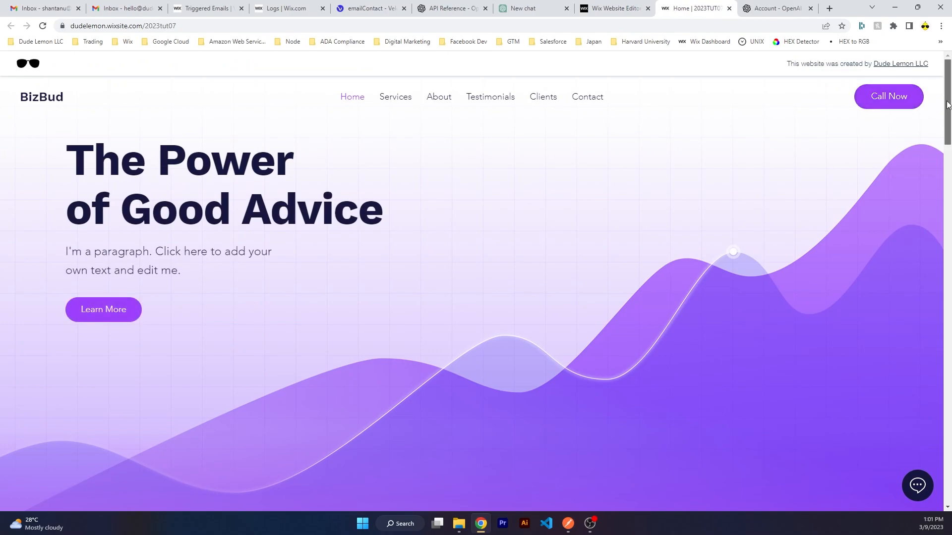
# - Submit the contact form as Johnny requesting a custom checkout system supporting multiple currencies
pyautogui.scroll(-3)
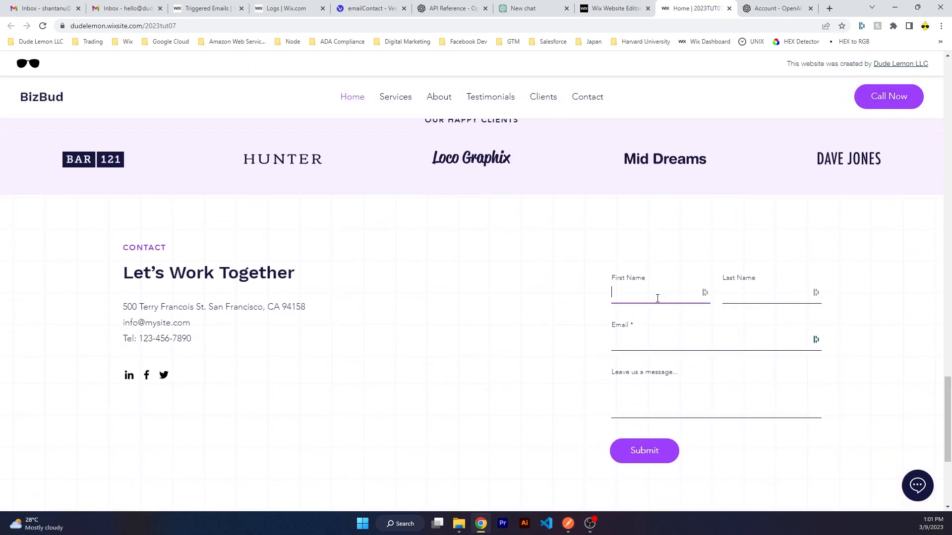
pyautogui.write('Johnn')
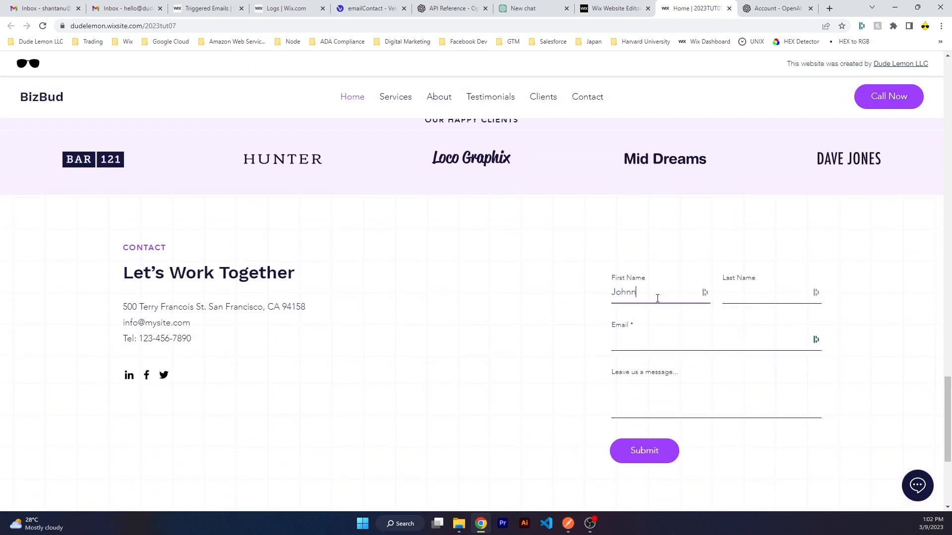
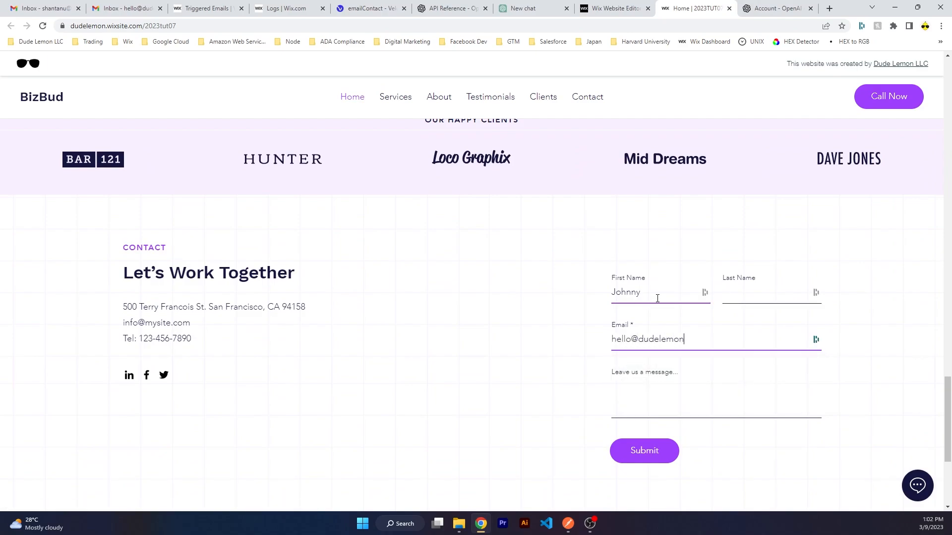
pyautogui.write('Hey')
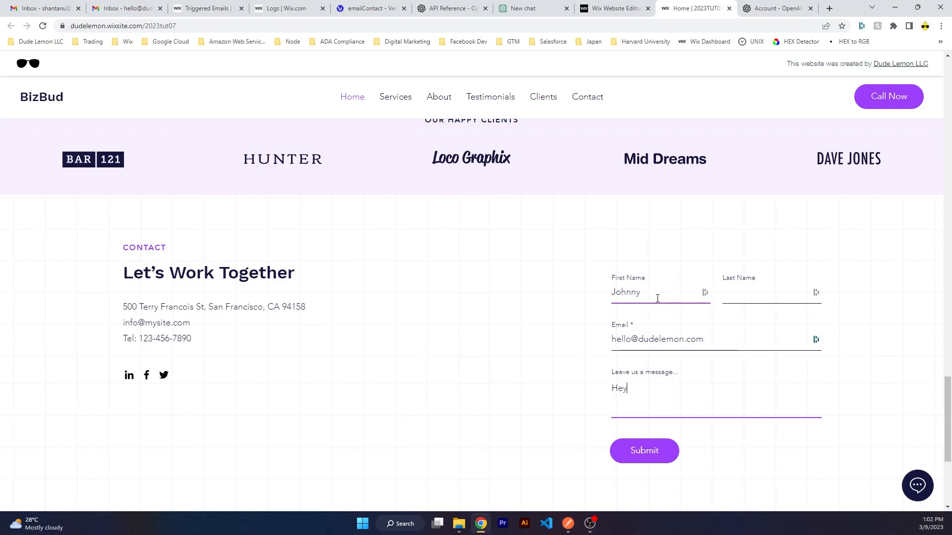
pyautogui.write(', Can you')
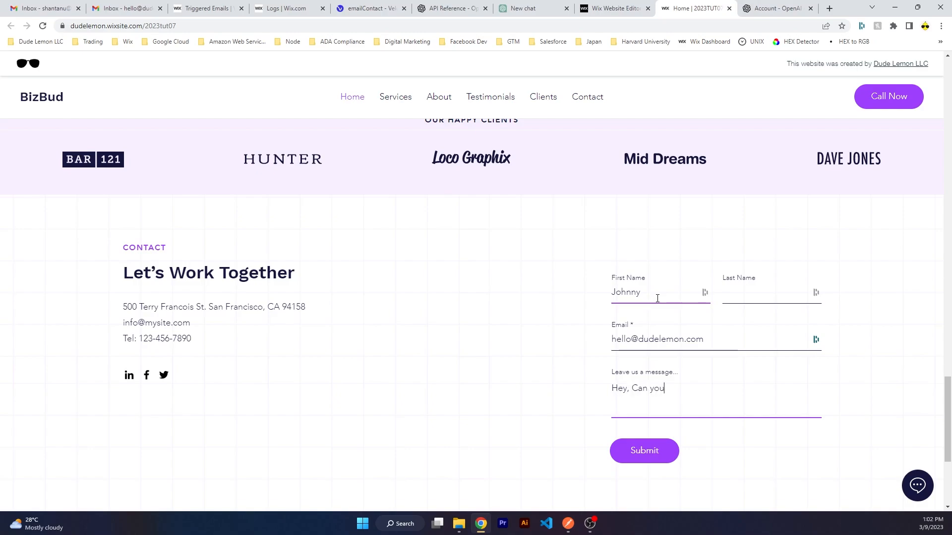
pyautogui.write('develop a custom')
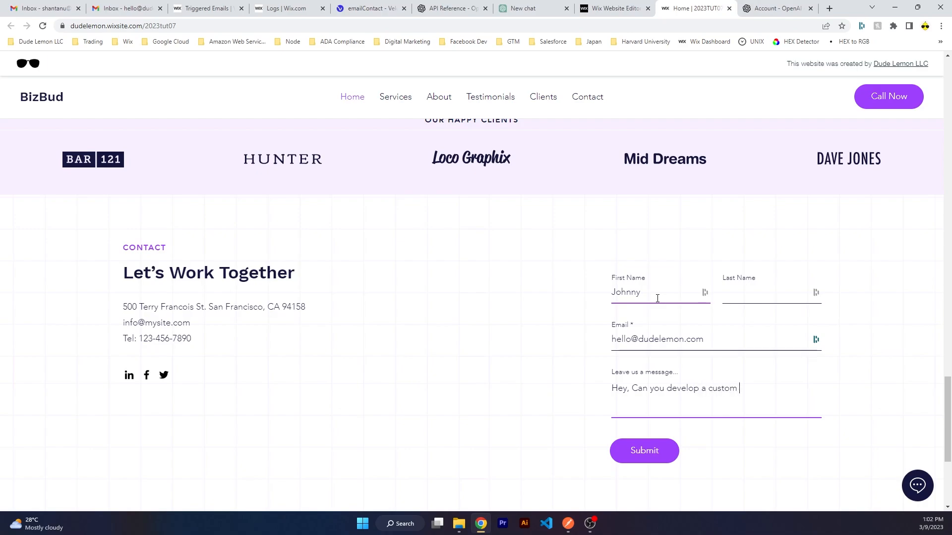
pyautogui.write('checkout s')
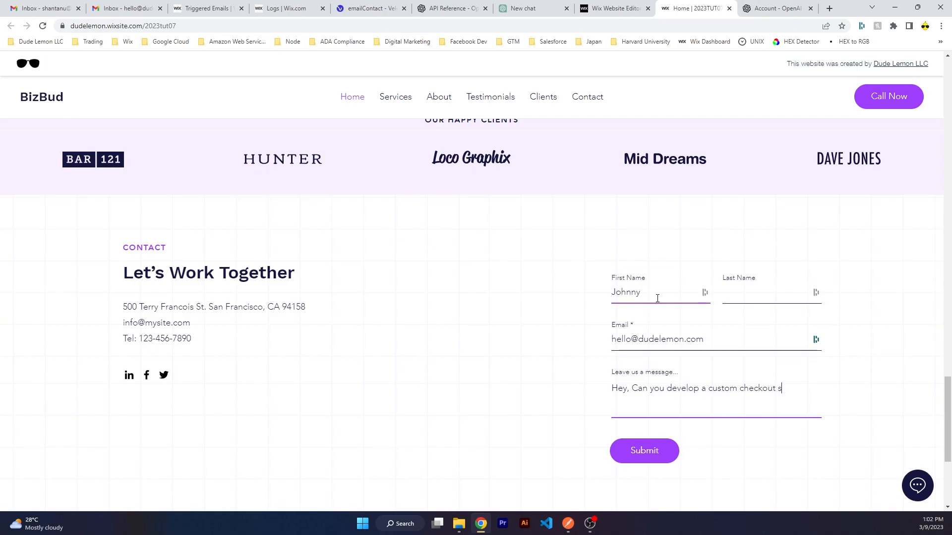
pyautogui.write('yste')
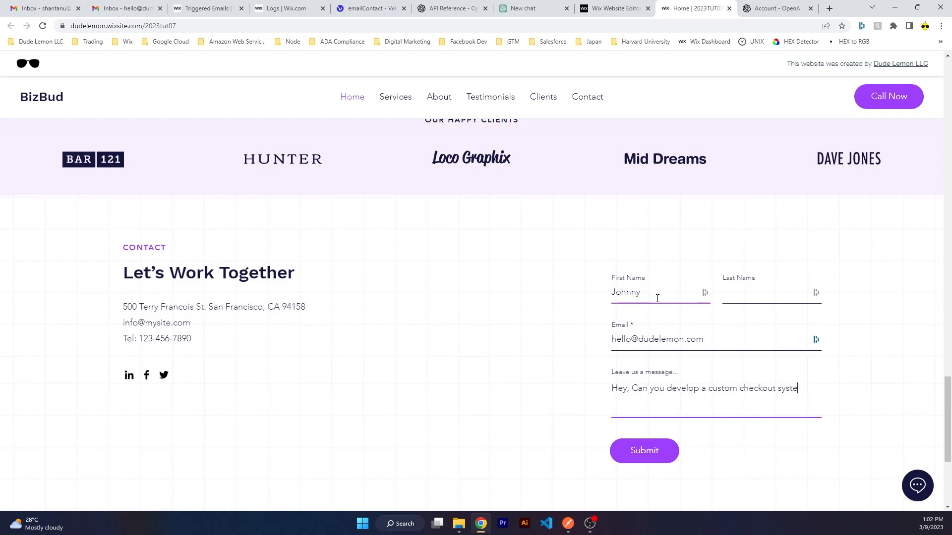
pyautogui.write('on my online store?')
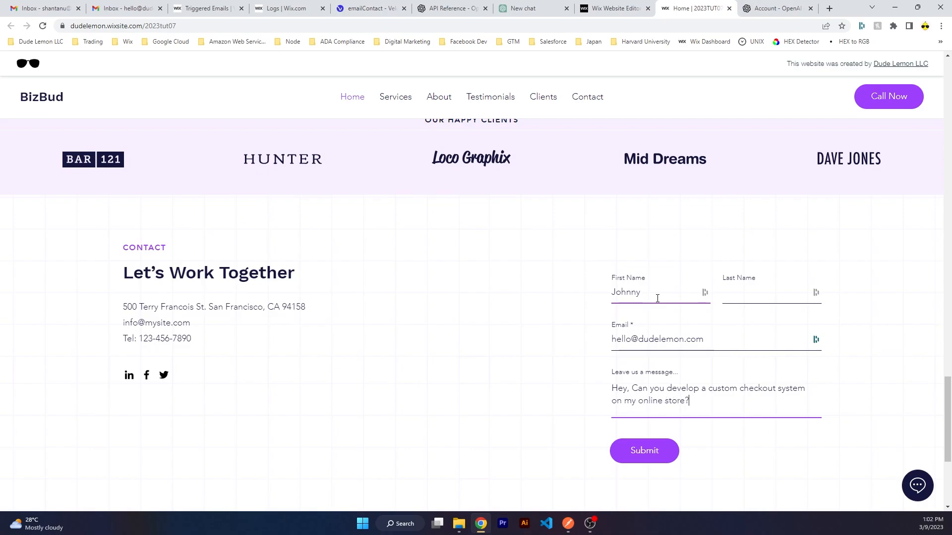
pyautogui.write('I need to have multiple')
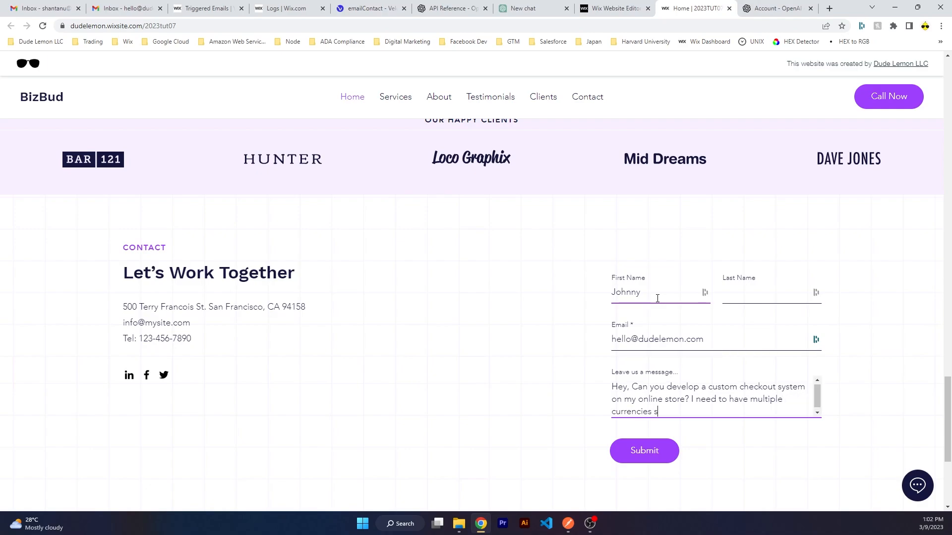
pyautogui.write('upported at')
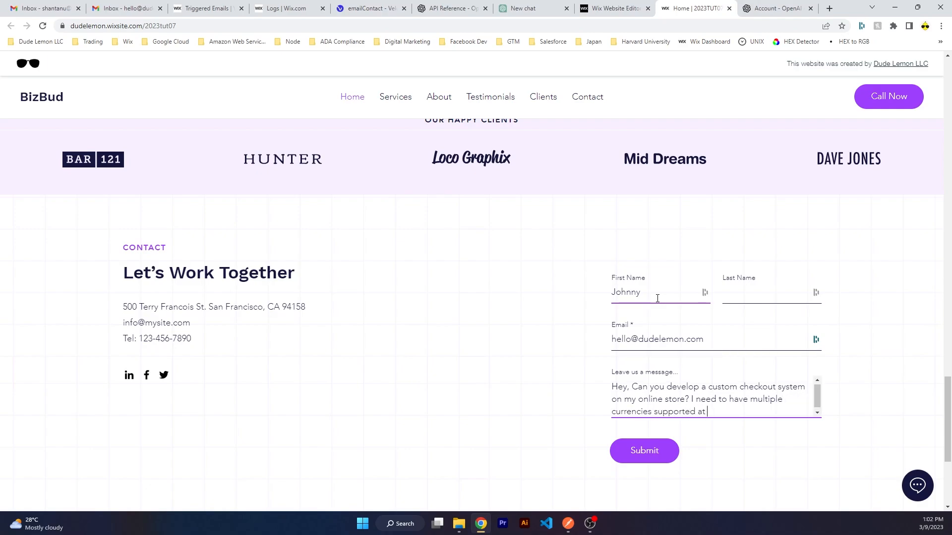
pyautogui.write('checkout!')
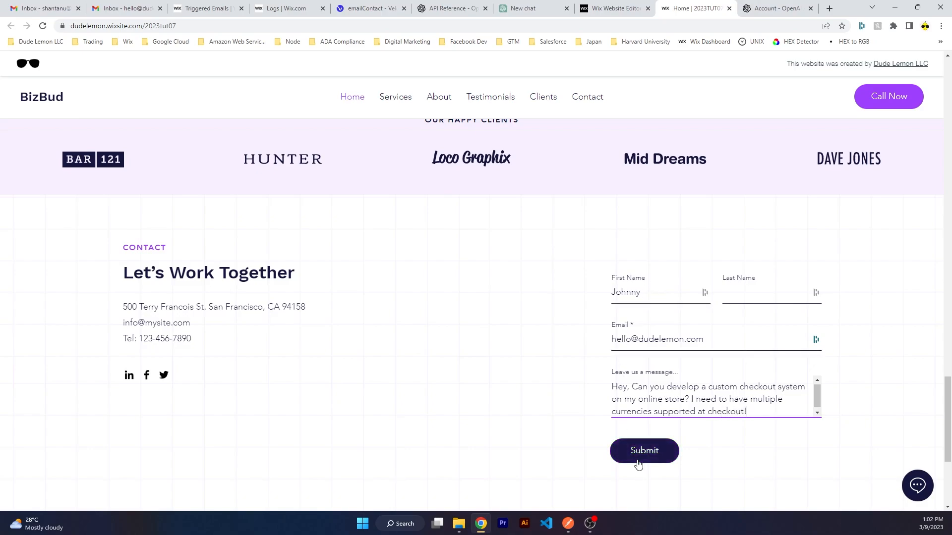
pyautogui.click(644, 450)
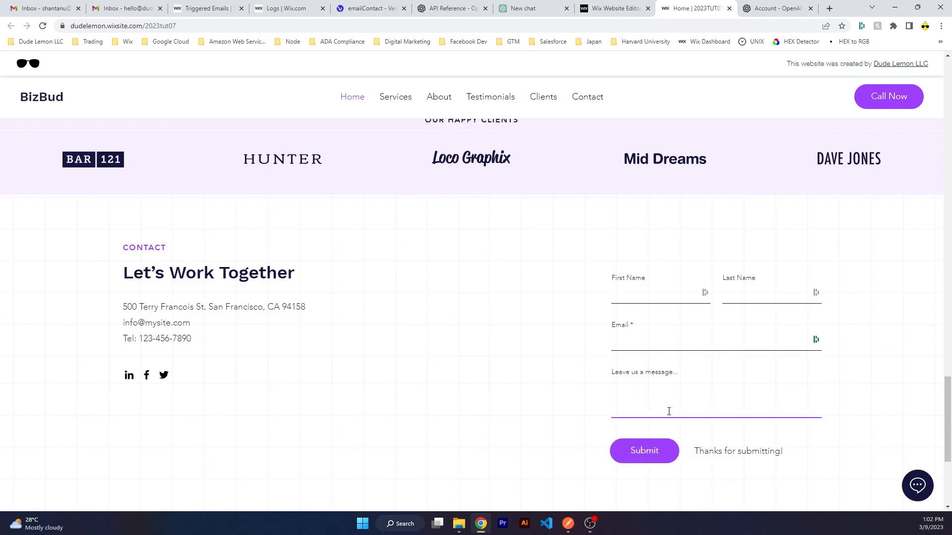
pyautogui.click(206, 8)
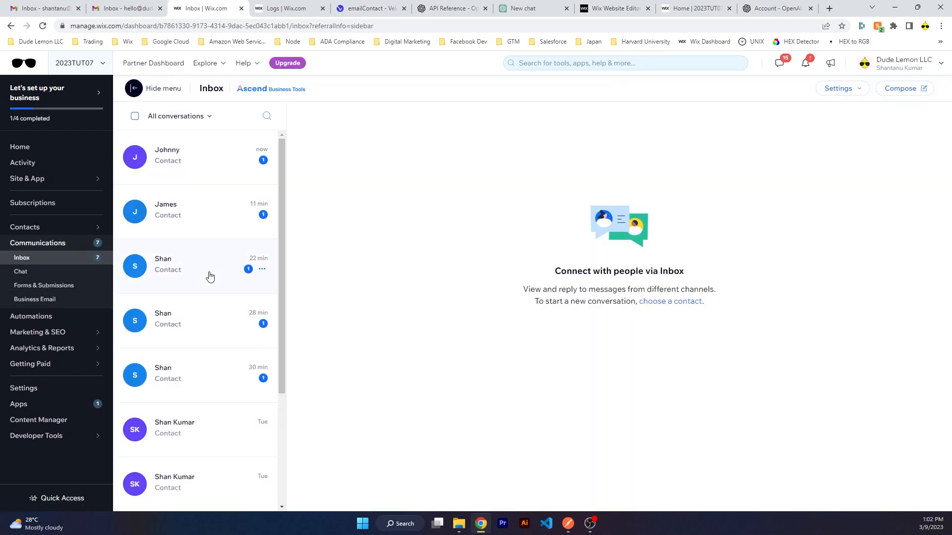
# - Open Johnny's new form submission conversation in the Wix Inbox
pyautogui.click(195, 155)
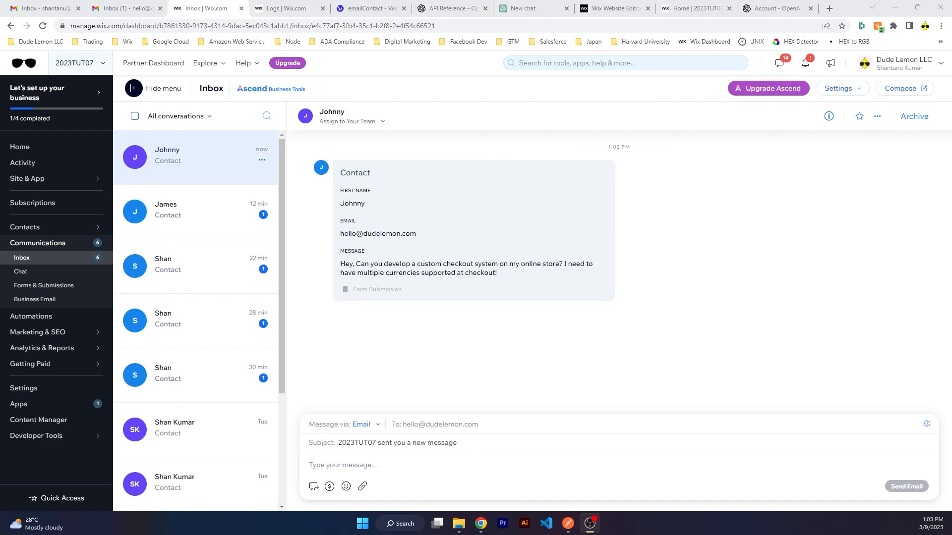
pyautogui.moveTo(757, 484)
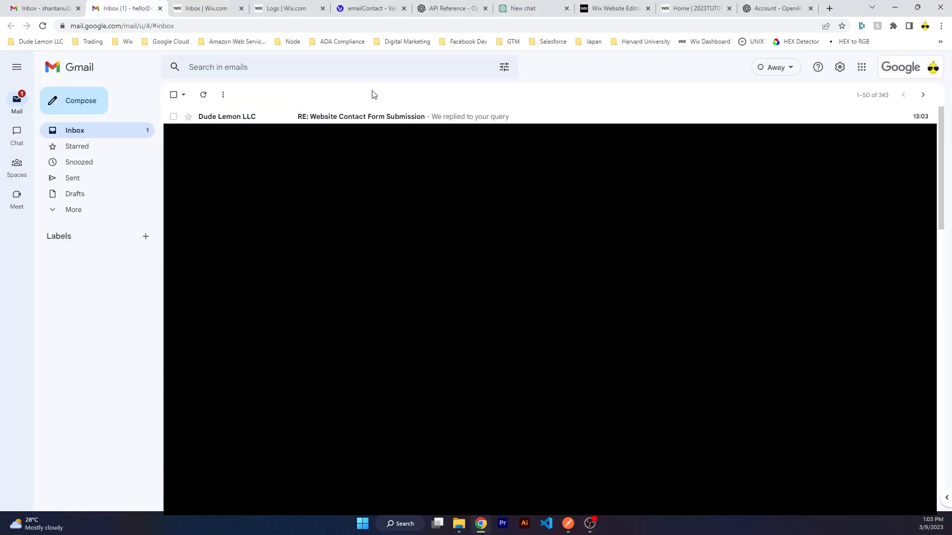
pyautogui.moveTo(373, 82)
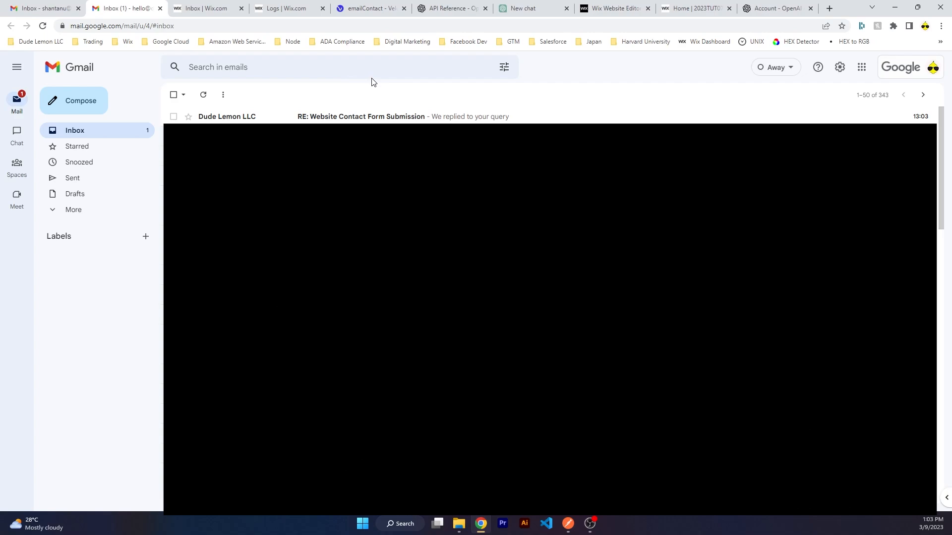
pyautogui.moveTo(320, 61)
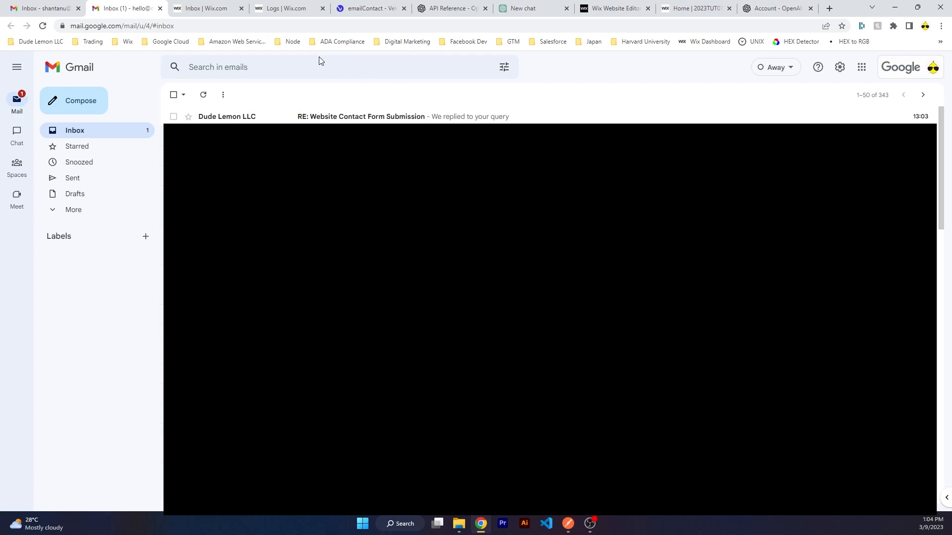
pyautogui.moveTo(267, 120)
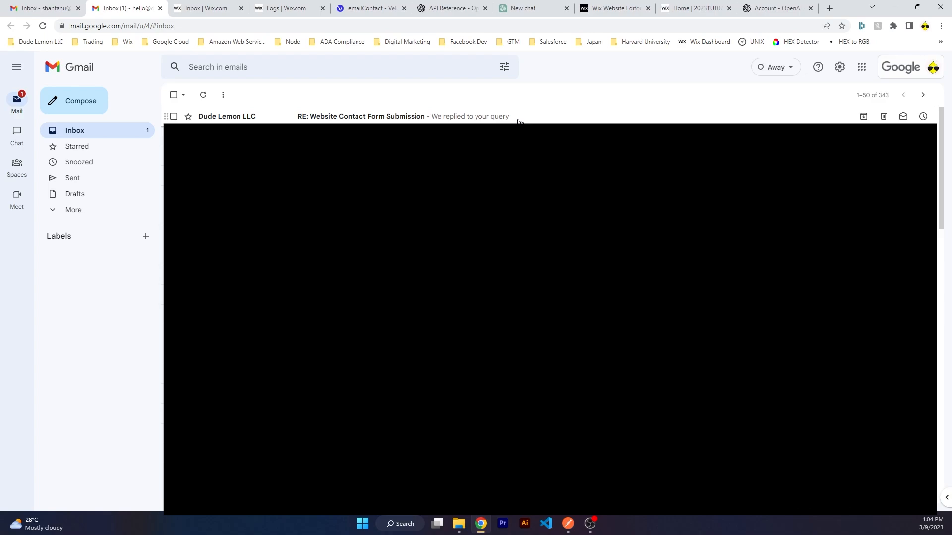
pyautogui.click(361, 117)
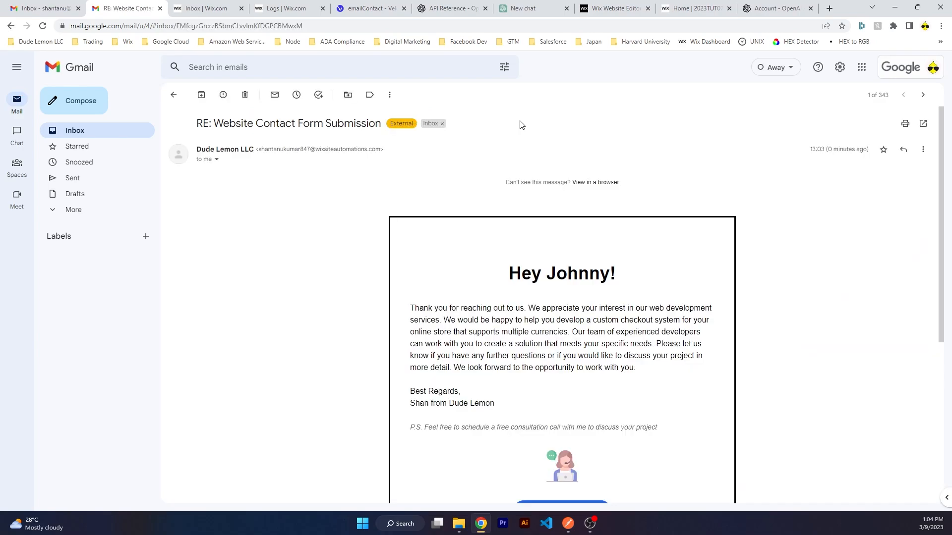
pyautogui.scroll(-3)
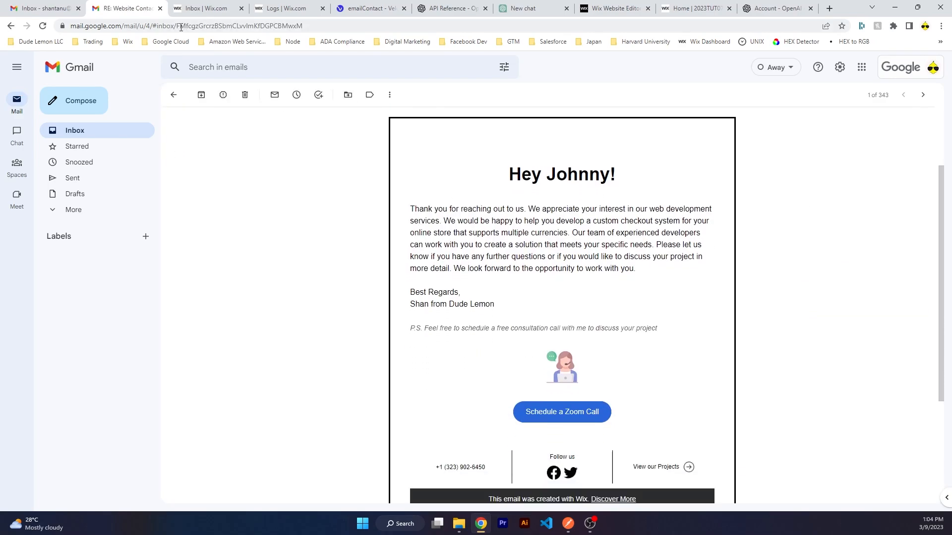
pyautogui.click(207, 8)
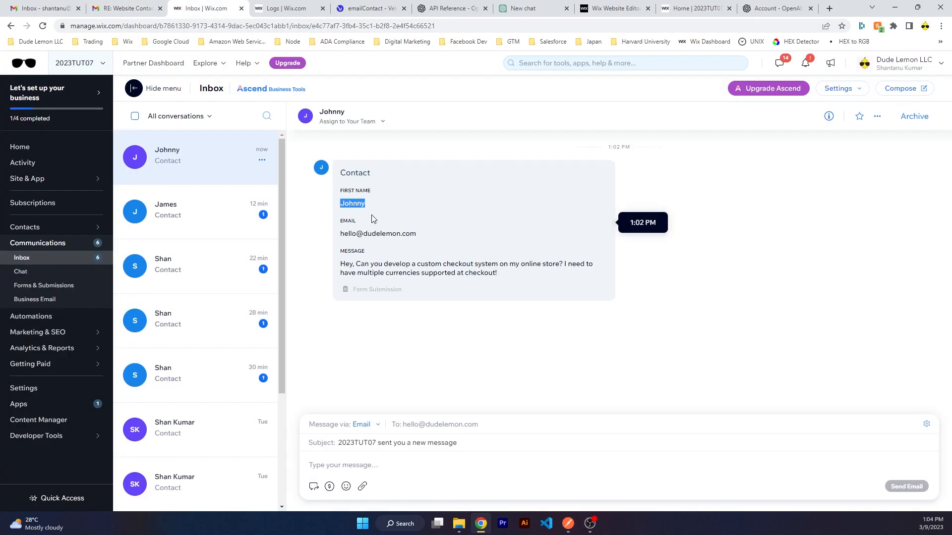
pyautogui.moveTo(363, 266)
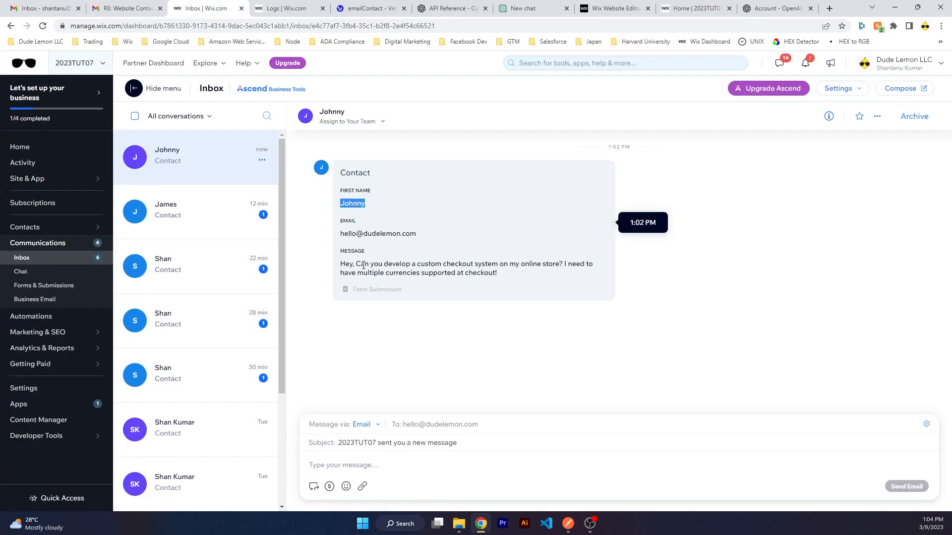
pyautogui.moveTo(358, 264); pyautogui.dragTo(552, 263)
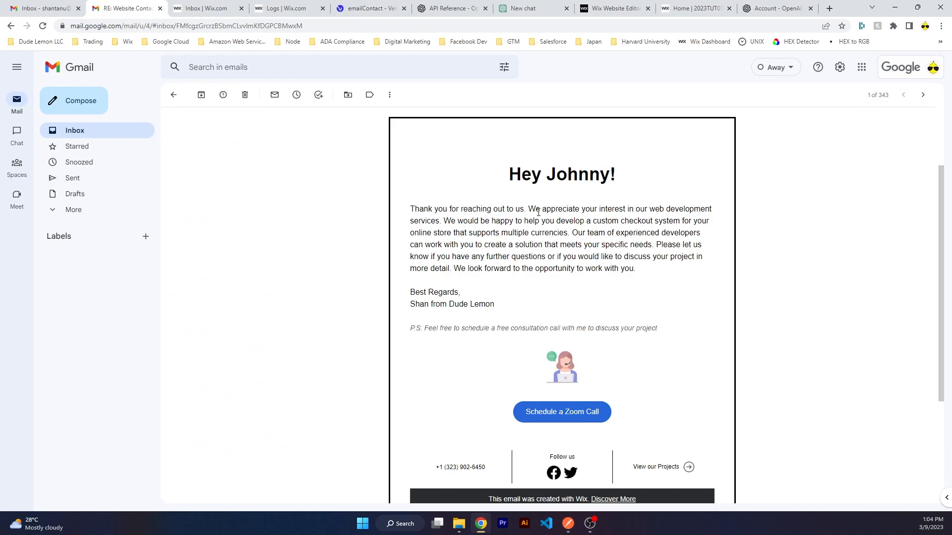
pyautogui.moveTo(535, 209); pyautogui.dragTo(452, 222)
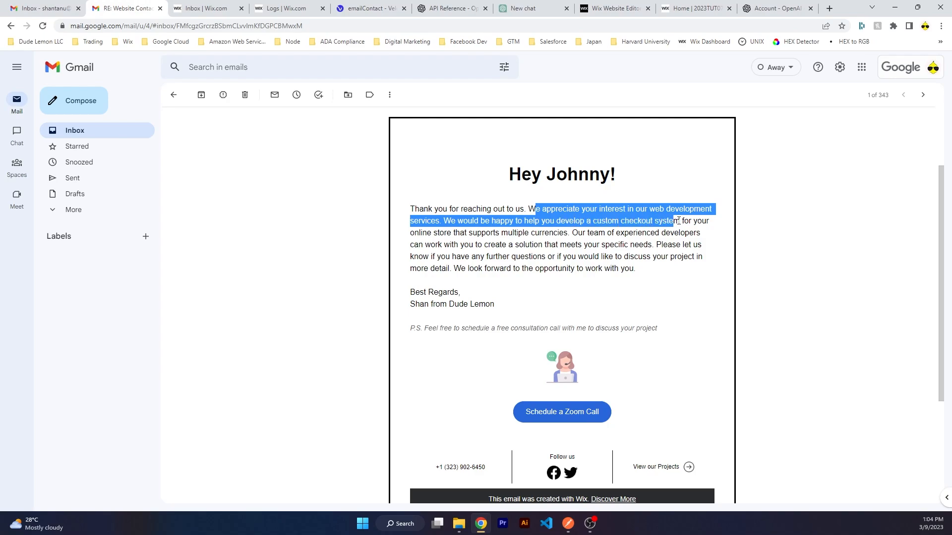
pyautogui.moveTo(675, 220); pyautogui.dragTo(491, 232)
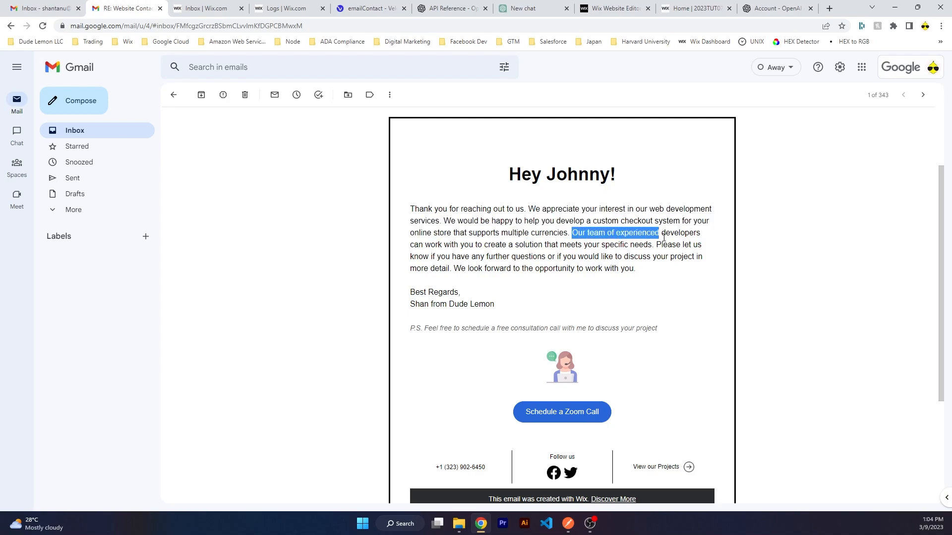
pyautogui.moveTo(659, 232); pyautogui.dragTo(512, 245)
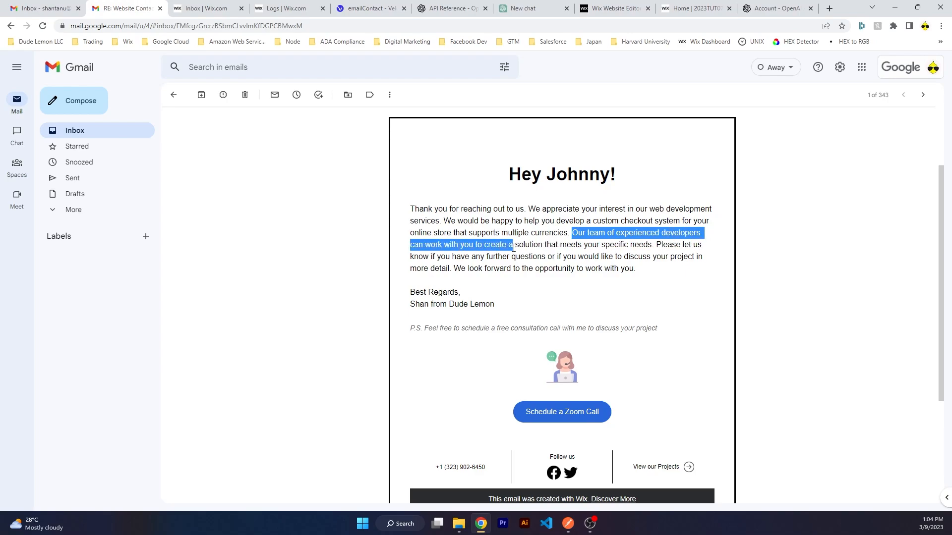
pyautogui.moveTo(512, 245); pyautogui.dragTo(640, 245)
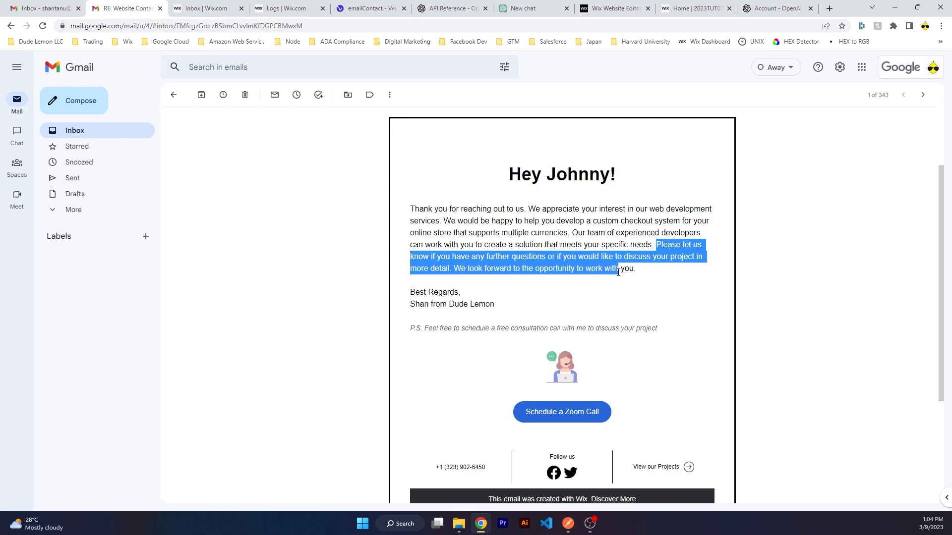
pyautogui.click(643, 276)
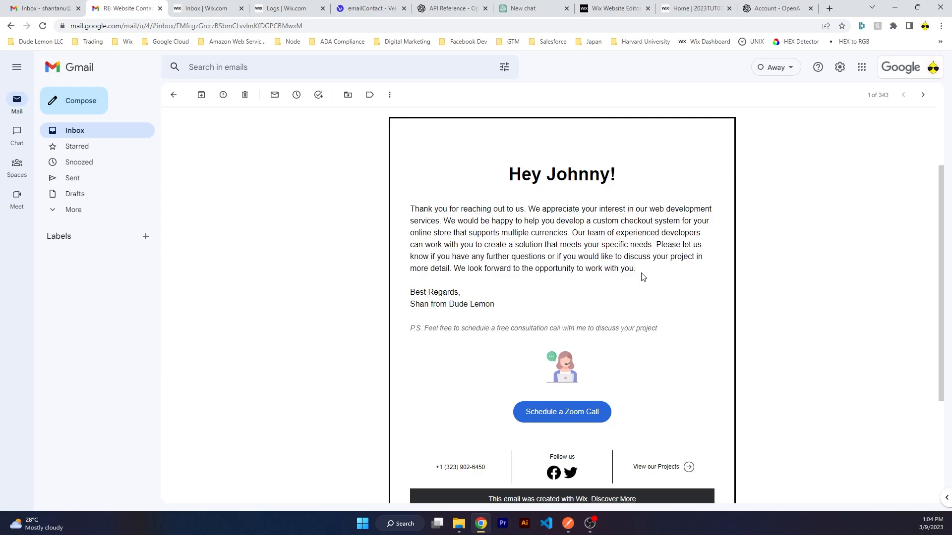
pyautogui.moveTo(630, 280)
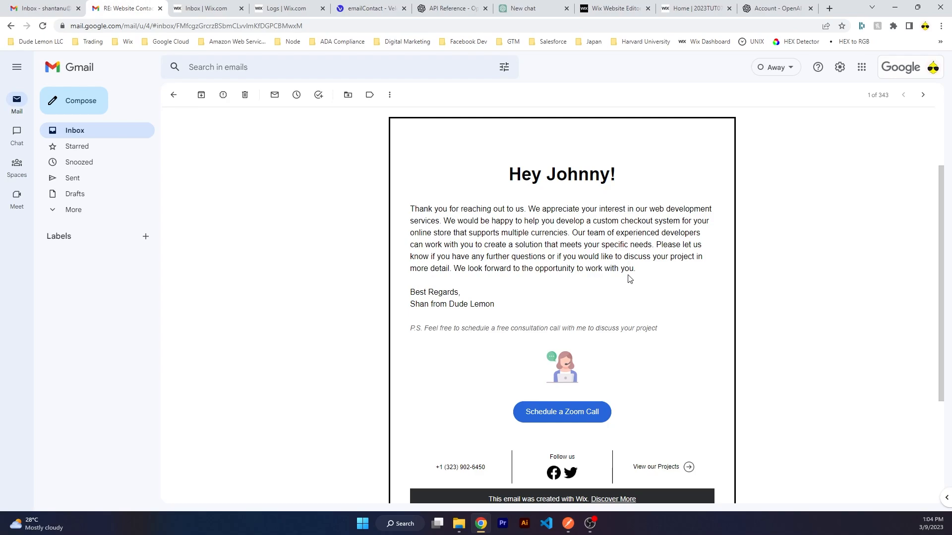
pyautogui.moveTo(645, 275)
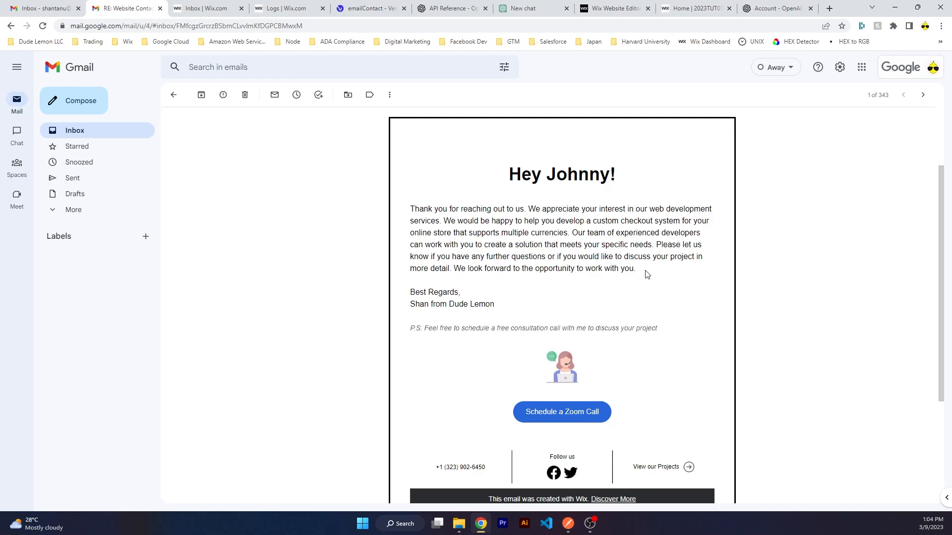
pyautogui.click(612, 8)
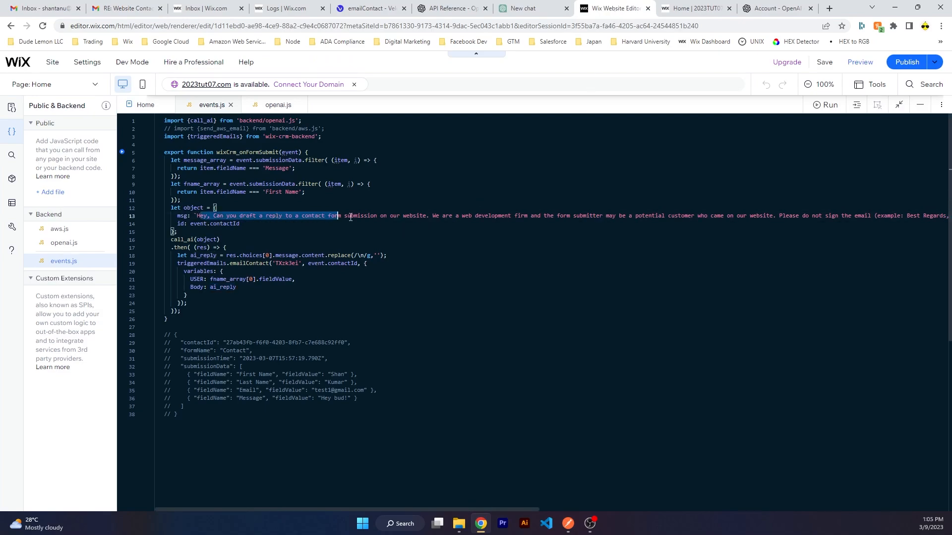
pyautogui.click(121, 8)
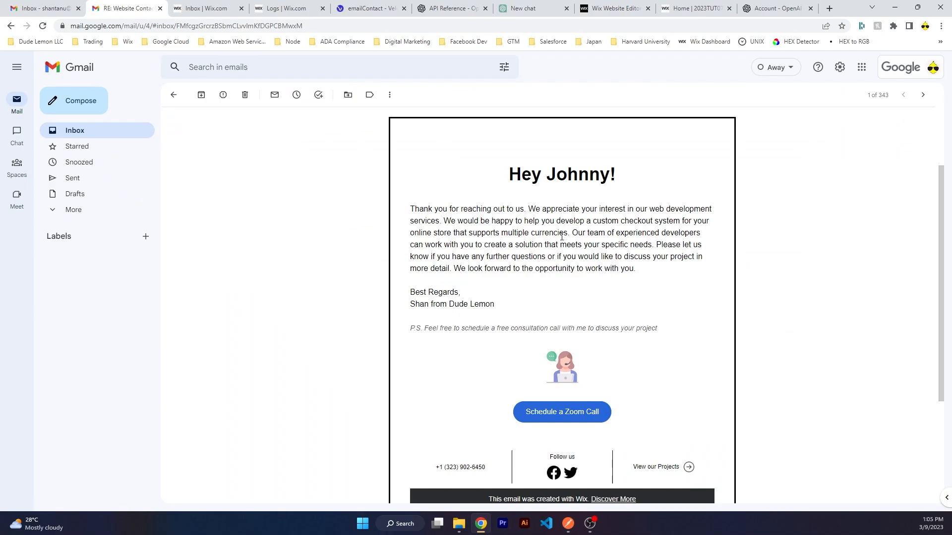
pyautogui.moveTo(612, 298)
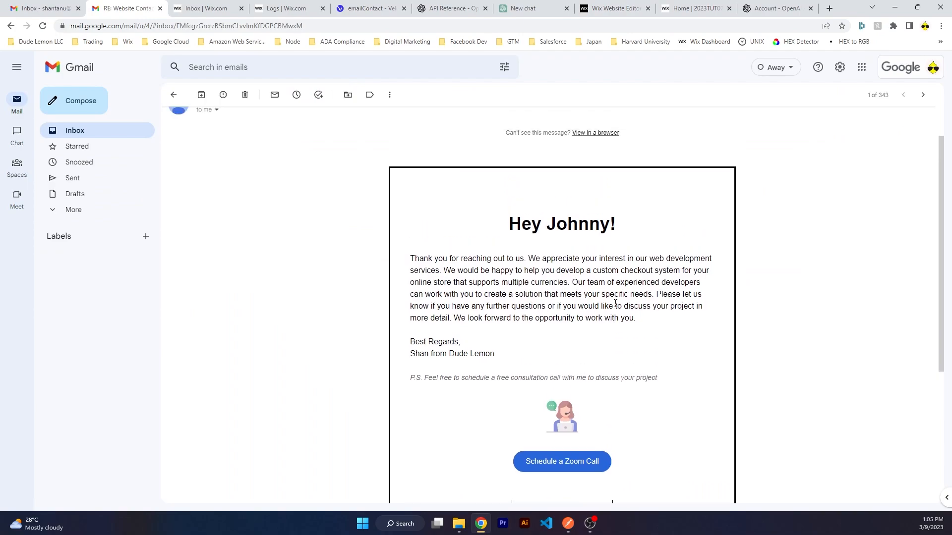
pyautogui.scroll(-3)
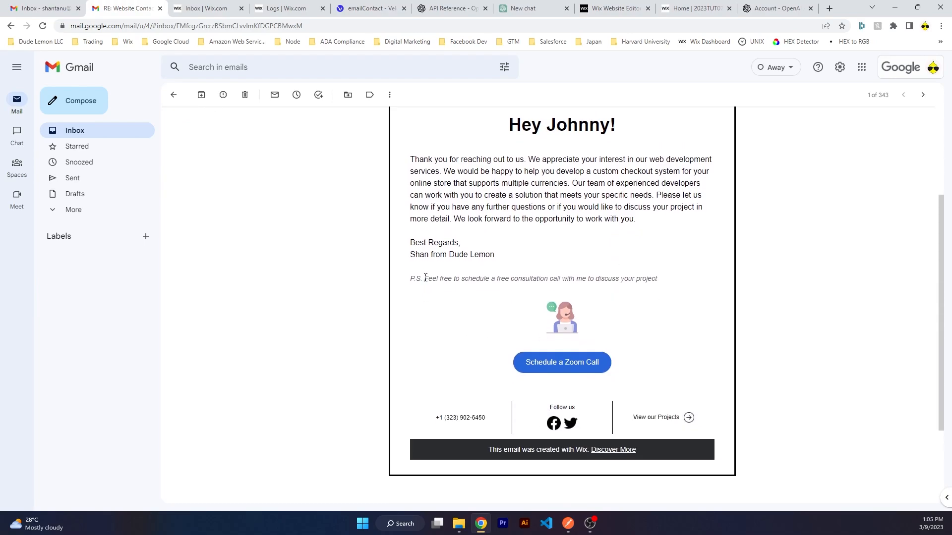
pyautogui.moveTo(425, 278); pyautogui.dragTo(598, 278)
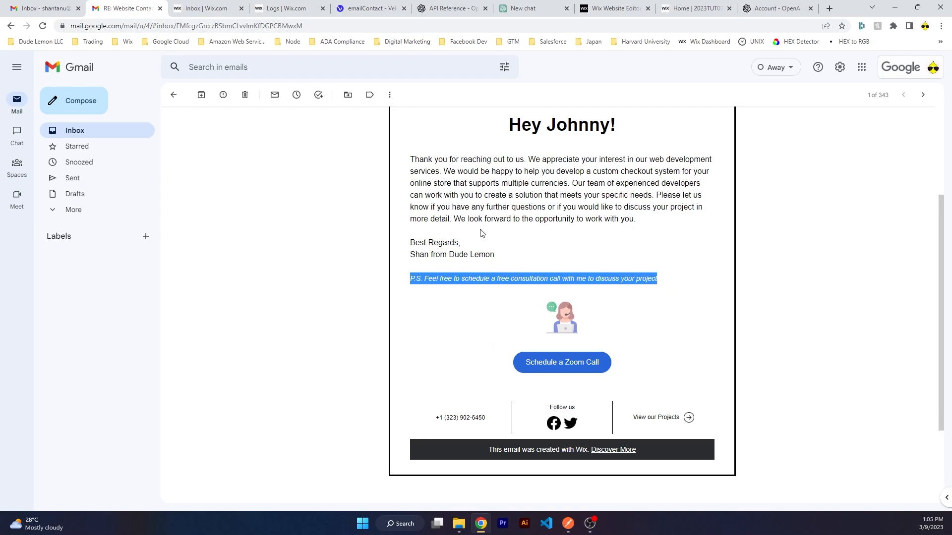
pyautogui.moveTo(502, 260)
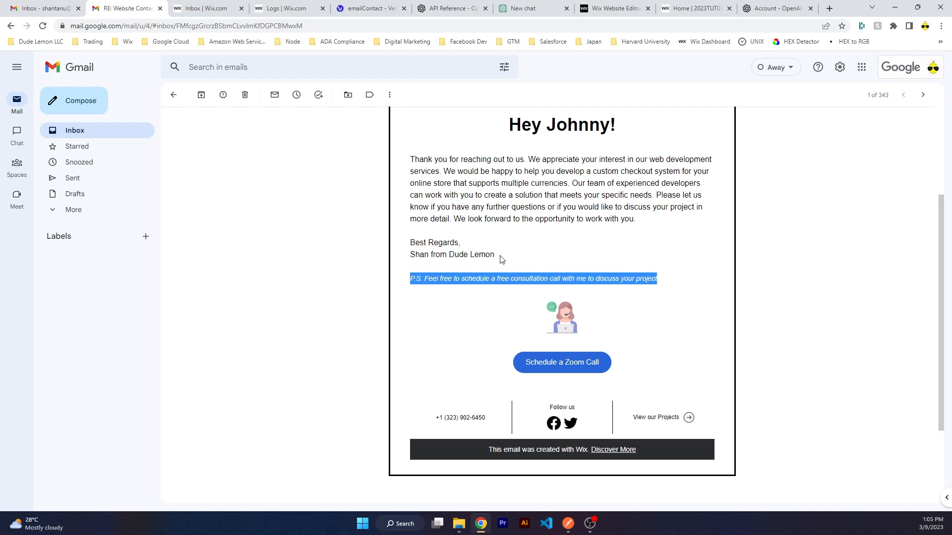
pyautogui.scroll(-3)
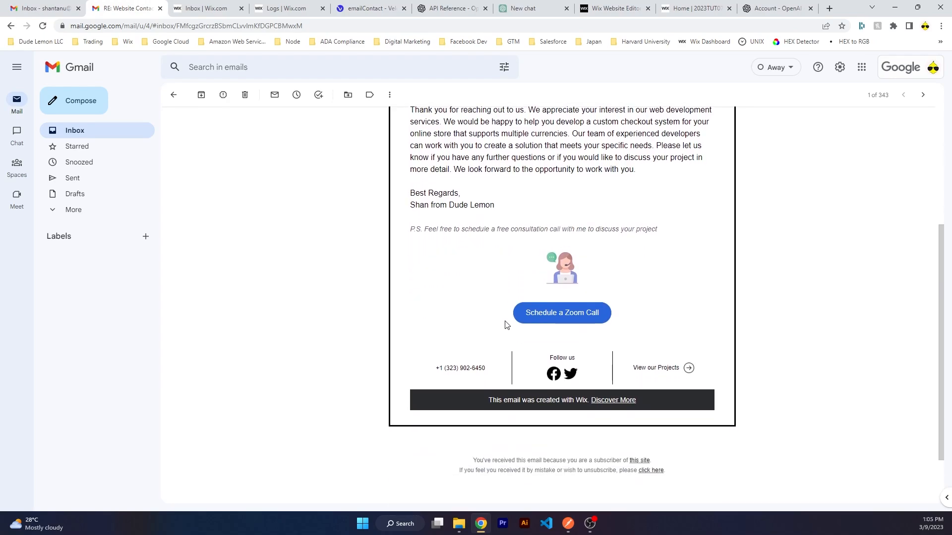
pyautogui.scroll(-3)
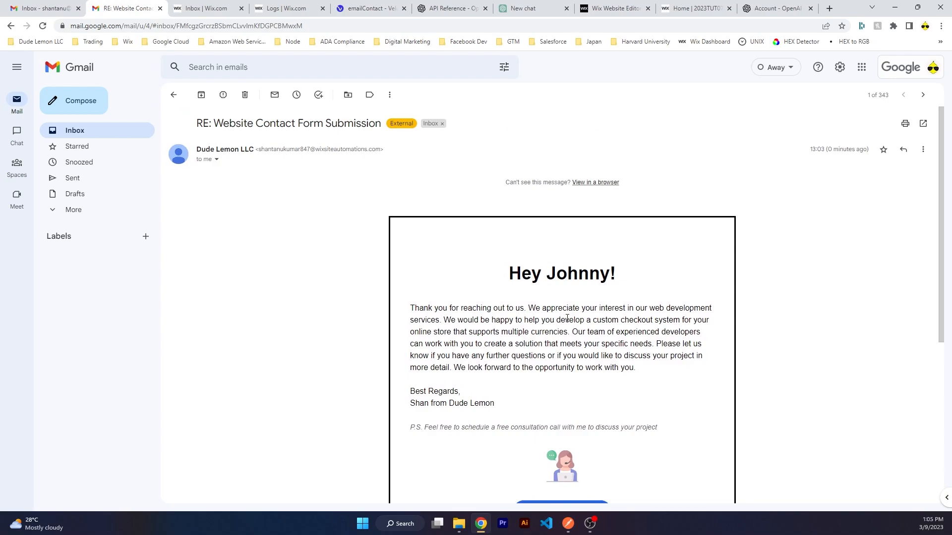
pyautogui.moveTo(671, 289)
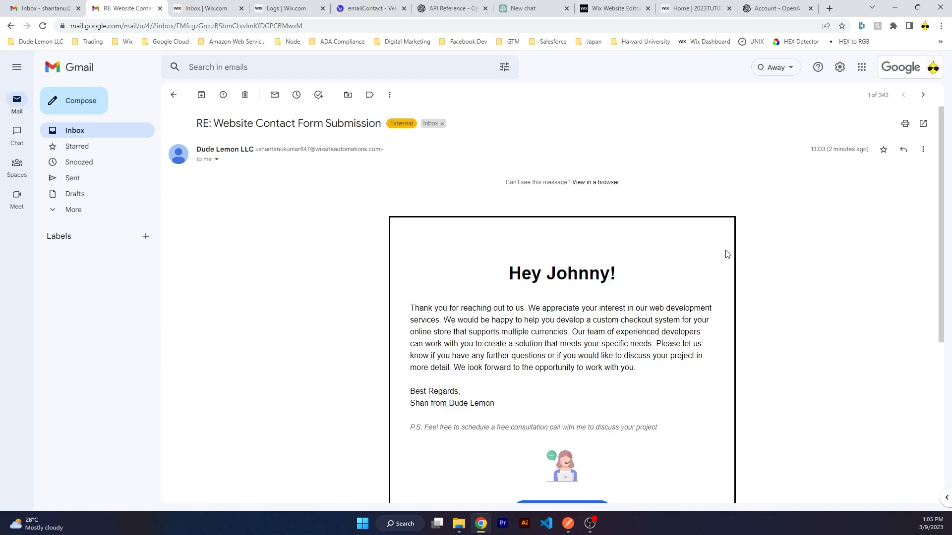
# - Browse down the dudelemon.com homepage, then head to its Contact Us page
pyautogui.click(828, 8)
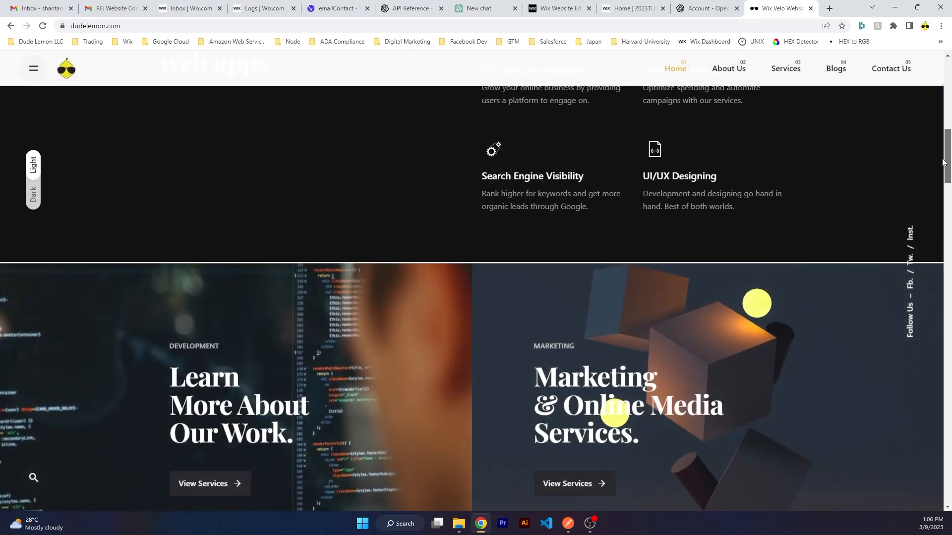
pyautogui.scroll(-3)
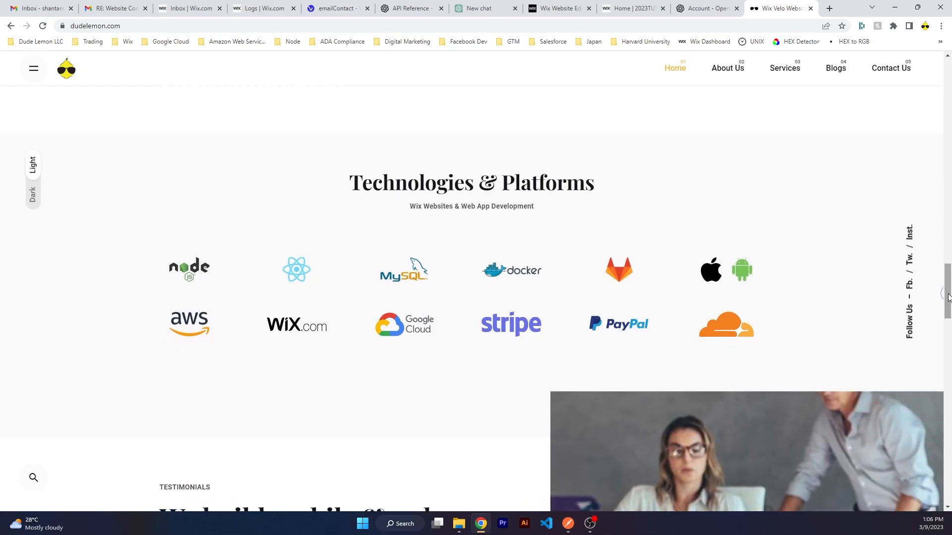
pyautogui.moveTo(909, 236)
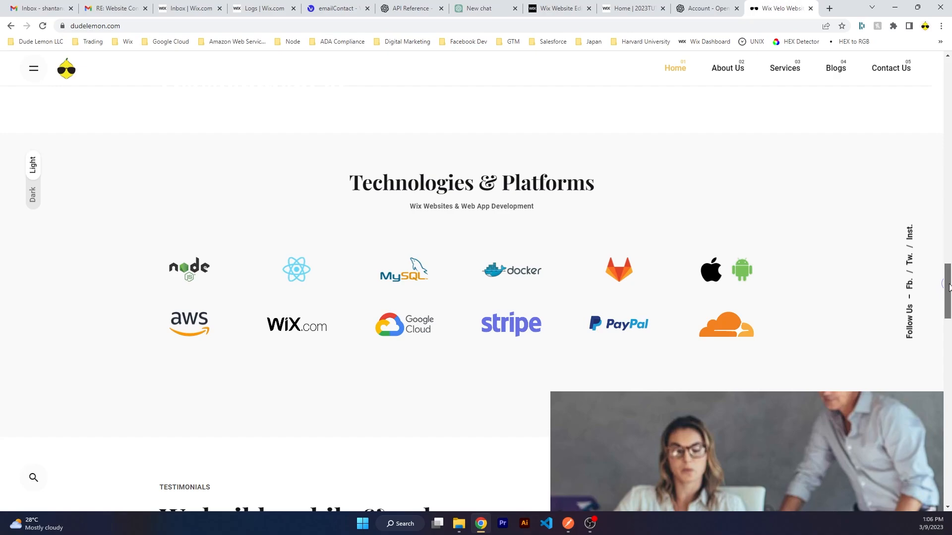
pyautogui.scroll(-3)
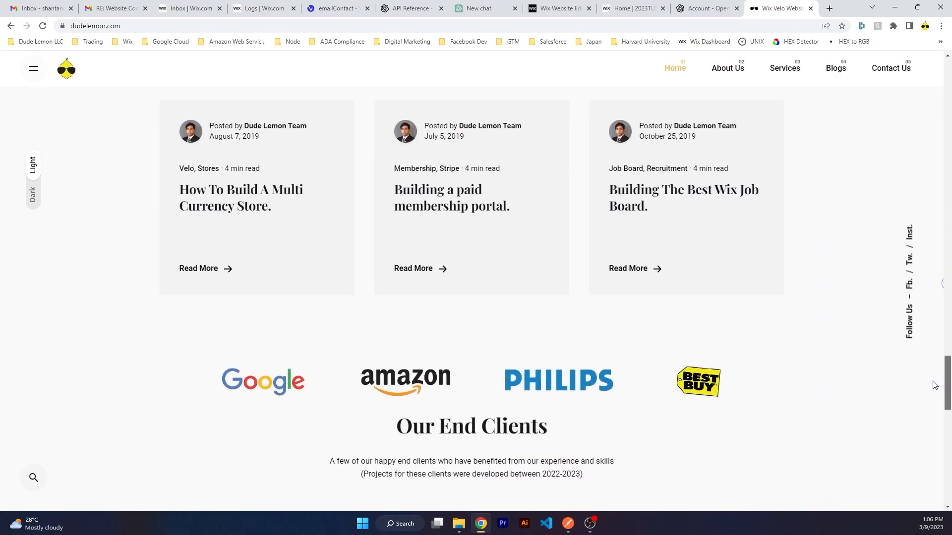
pyautogui.click(890, 67)
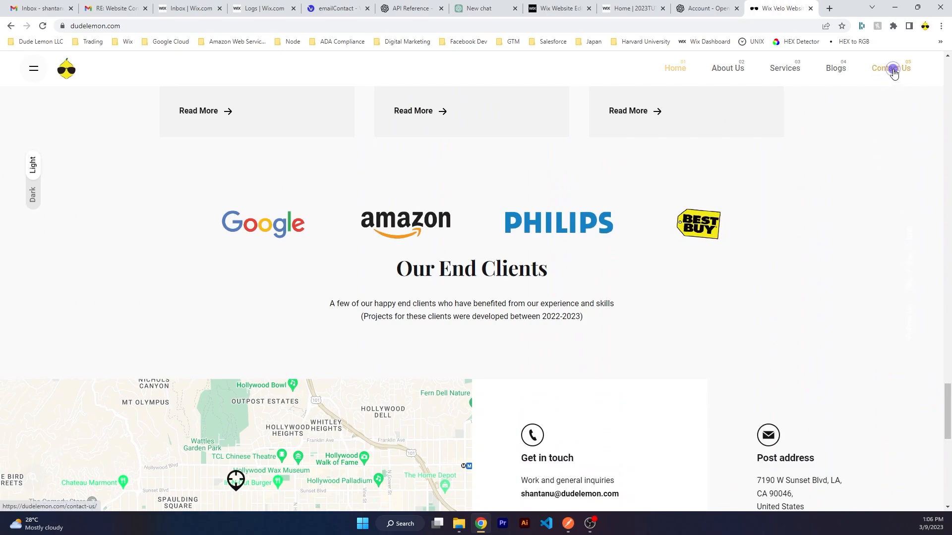